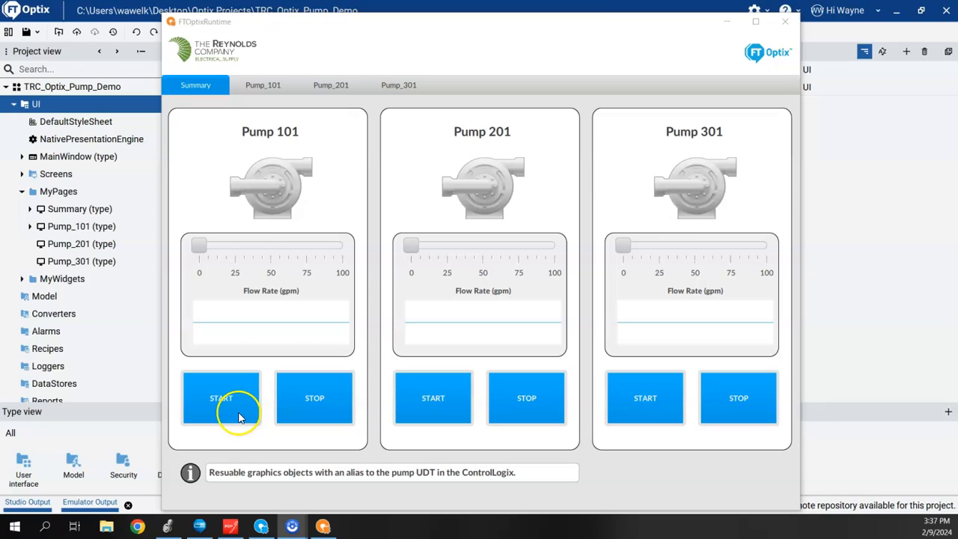
Step: Start Pump 101, stop it, then switch to the Pump_101 tab
{"action": "left_click", "coordinate": [220, 398]}
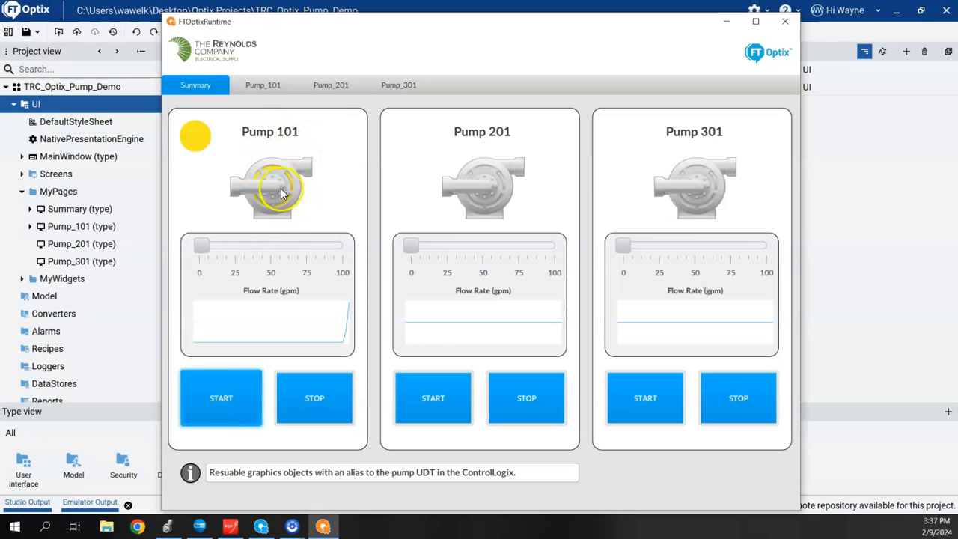
{"action": "mouse_move", "coordinate": [274, 172]}
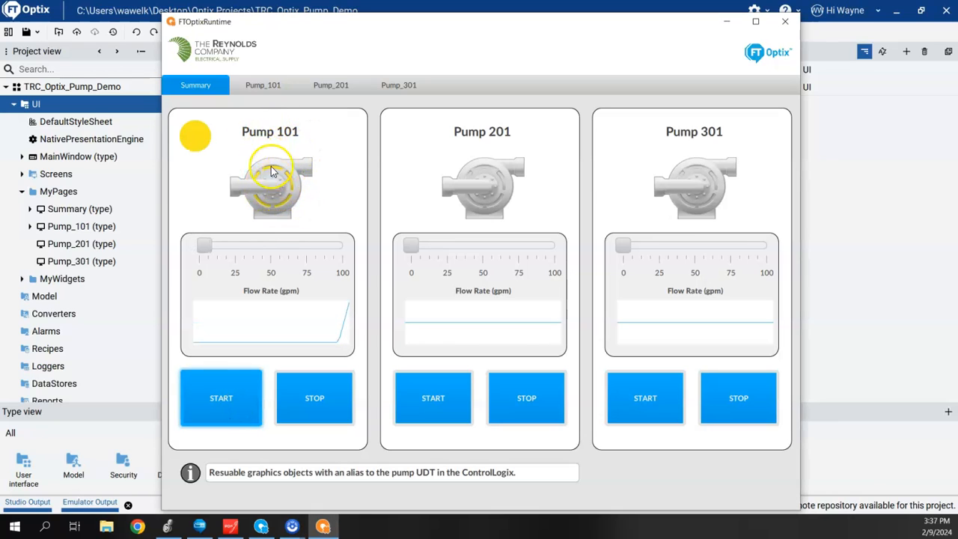
{"action": "mouse_move", "coordinate": [326, 328]}
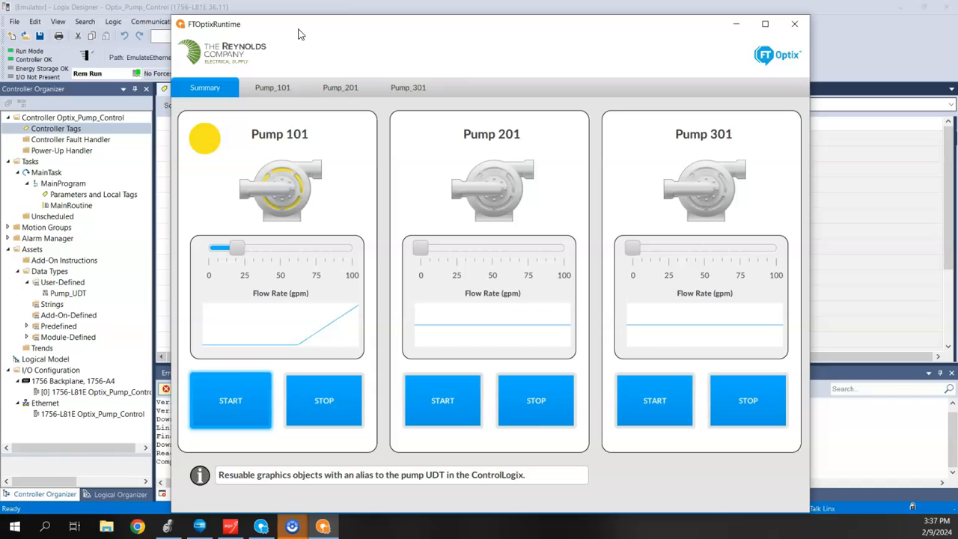
{"action": "left_click", "coordinate": [323, 401]}
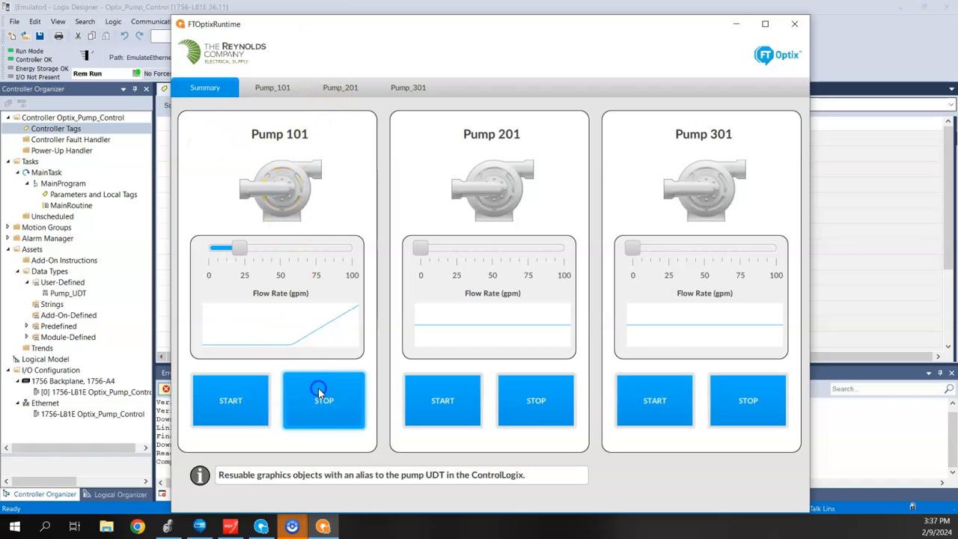
{"action": "left_click", "coordinate": [272, 88]}
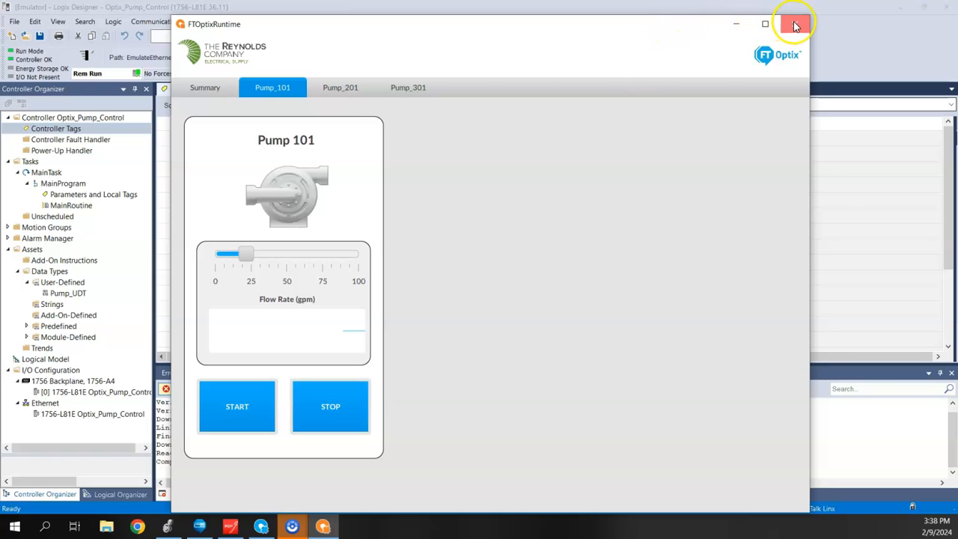
Step: Close the FTOptixRuntime window and reopen the Pump_101 page in Studio
{"action": "left_click", "coordinate": [795, 24]}
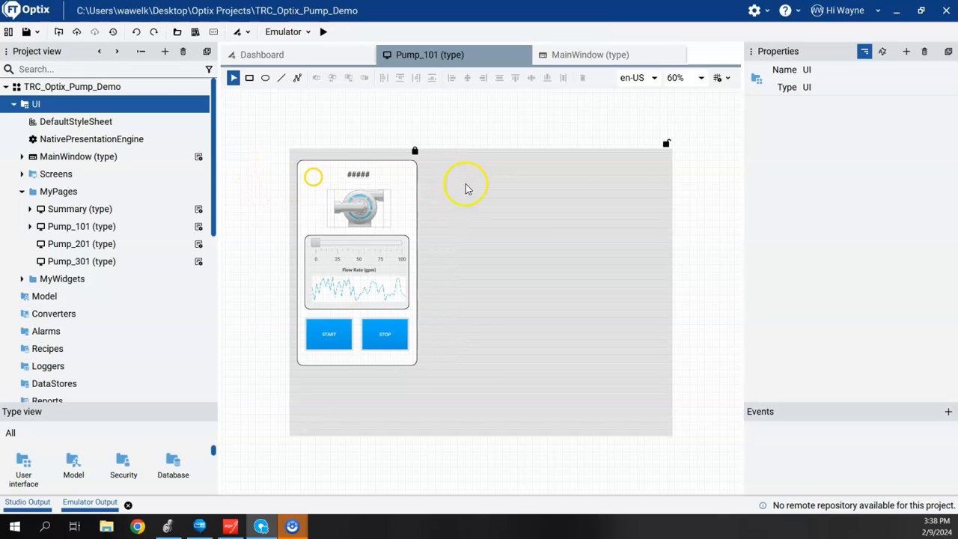
{"action": "mouse_move", "coordinate": [255, 197]}
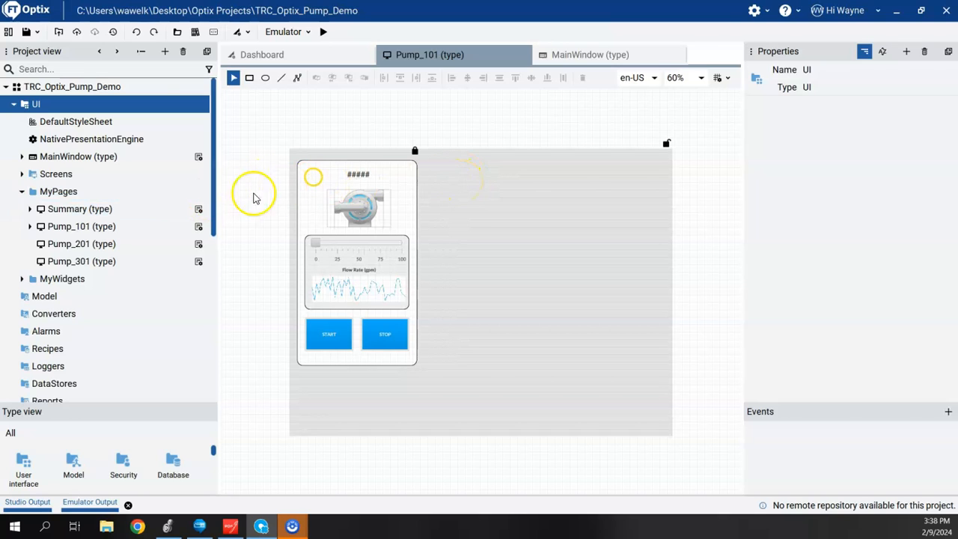
{"action": "left_click", "coordinate": [56, 173]}
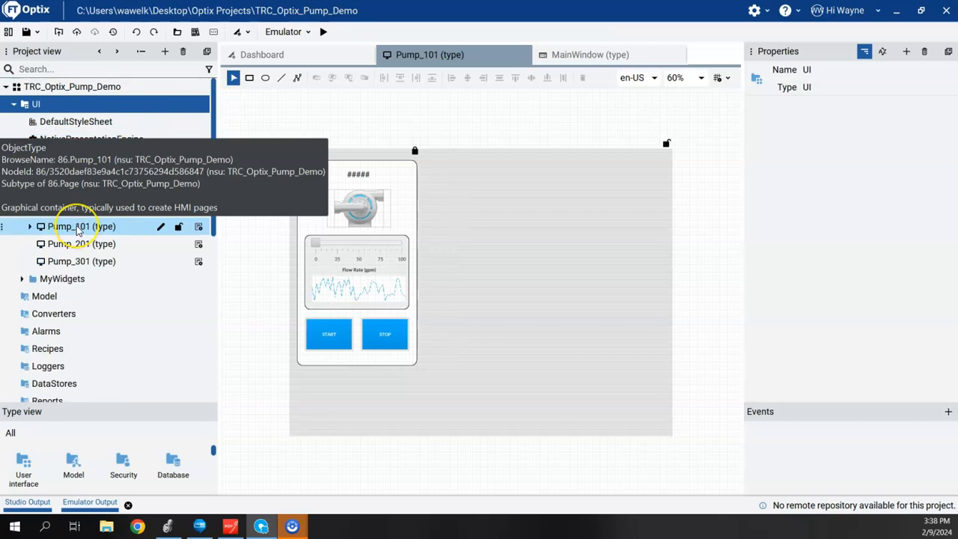
Step: Right-click Pump_101 in Project view to reach New > Data controls
{"action": "right_click", "coordinate": [67, 226]}
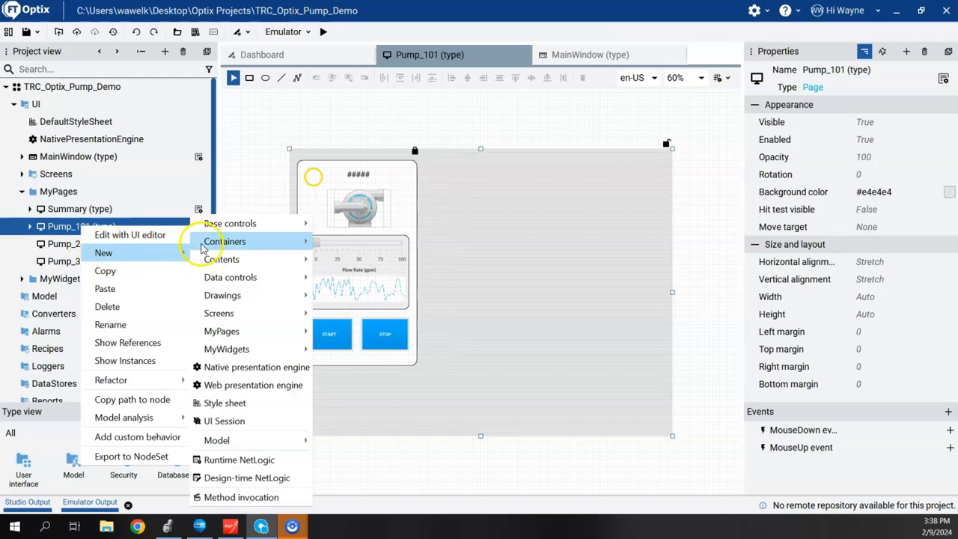
{"action": "mouse_move", "coordinate": [230, 277]}
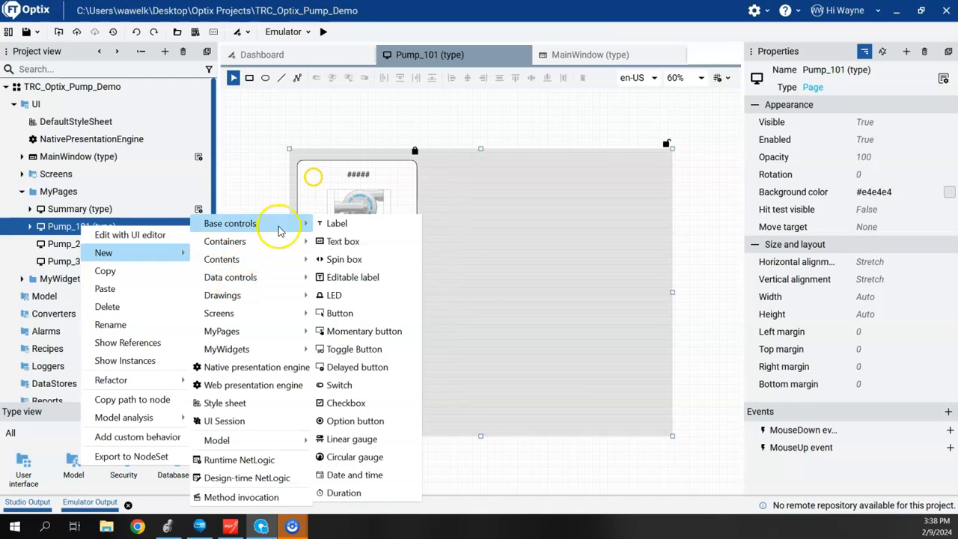
{"action": "mouse_move", "coordinate": [345, 241]}
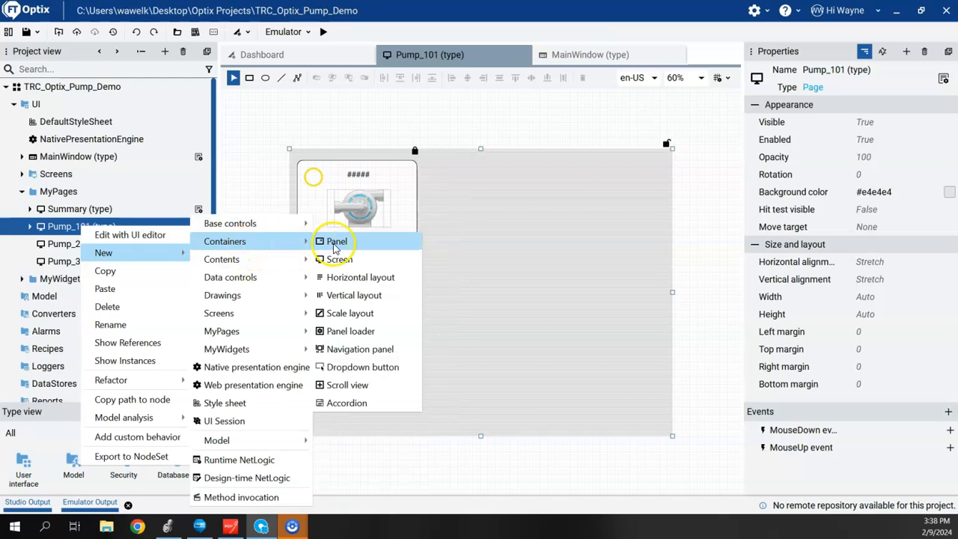
{"action": "mouse_move", "coordinate": [222, 259]}
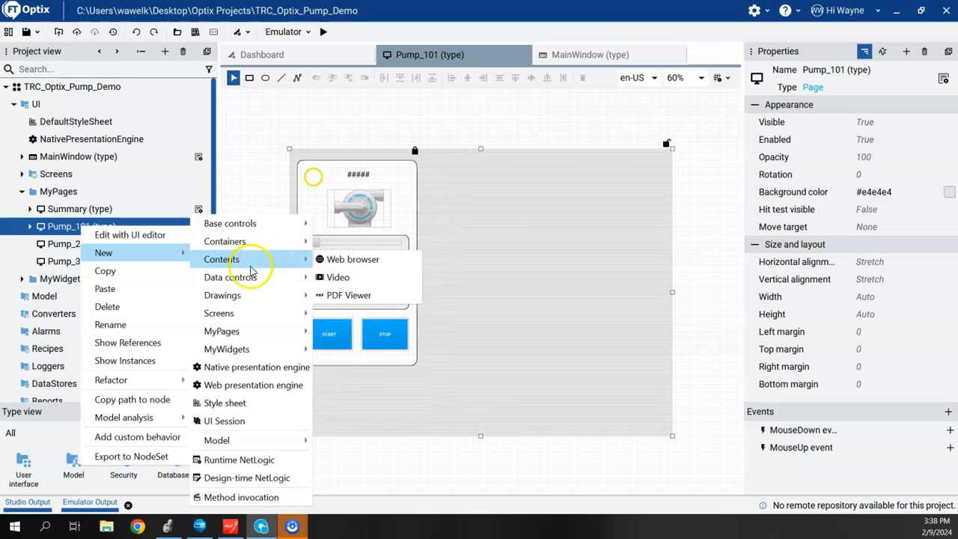
{"action": "mouse_move", "coordinate": [230, 277]}
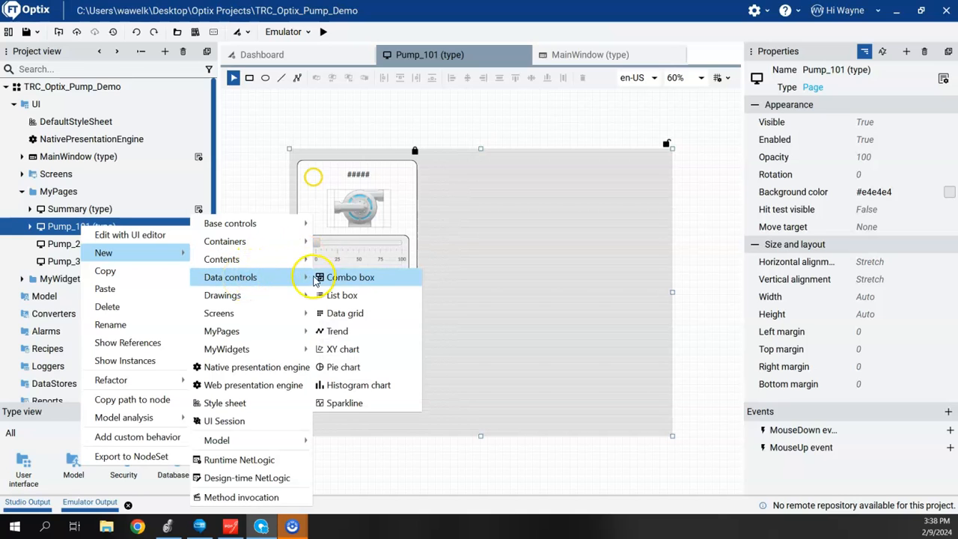
{"action": "mouse_move", "coordinate": [378, 281]}
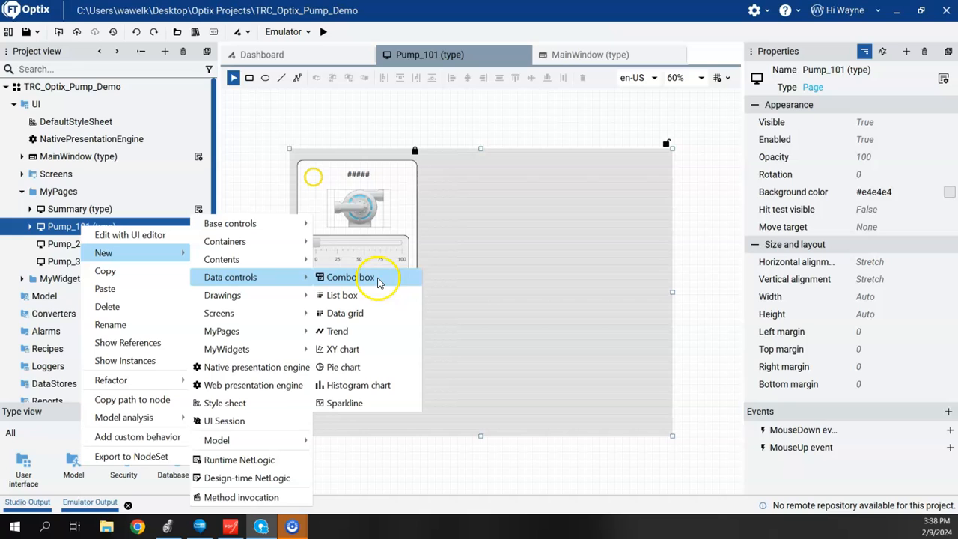
{"action": "mouse_move", "coordinate": [359, 313]}
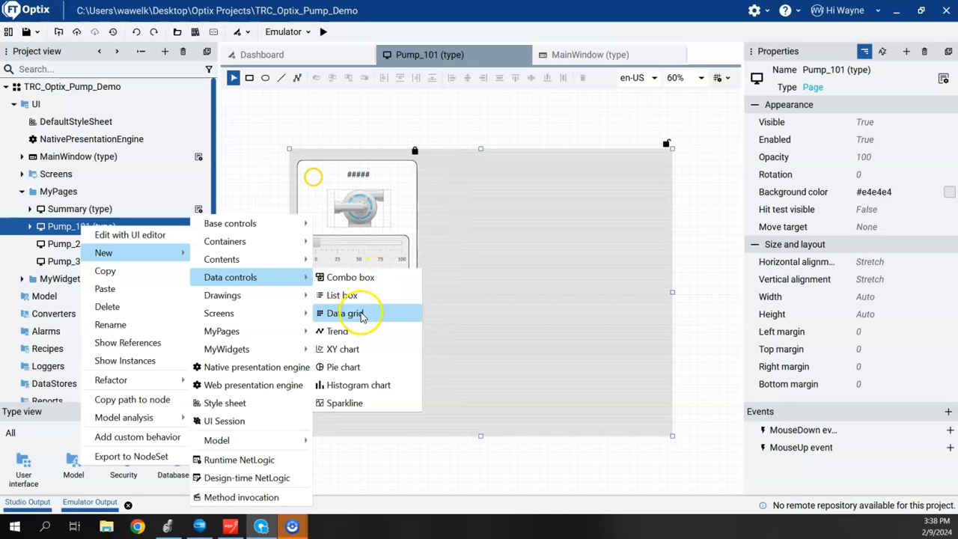
{"action": "mouse_move", "coordinate": [338, 331]}
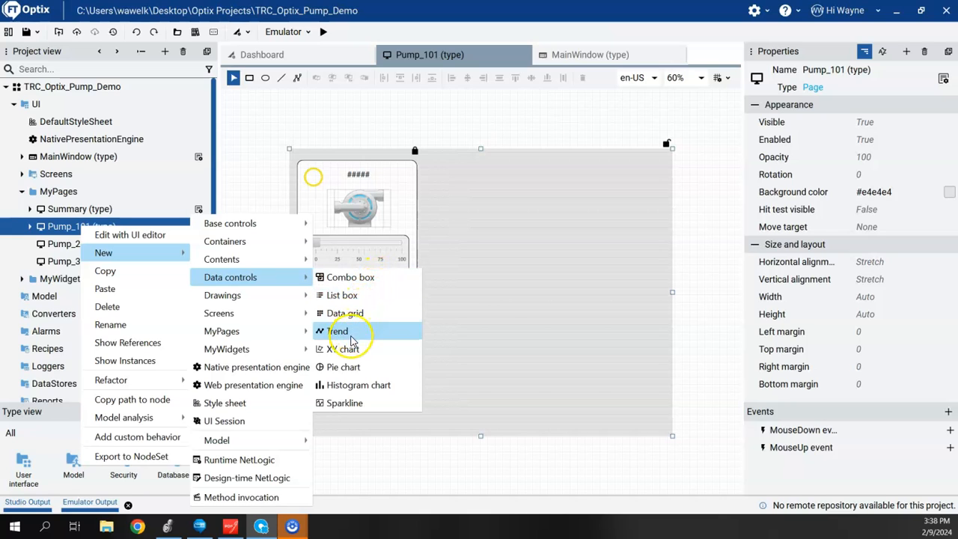
{"action": "mouse_move", "coordinate": [360, 367]}
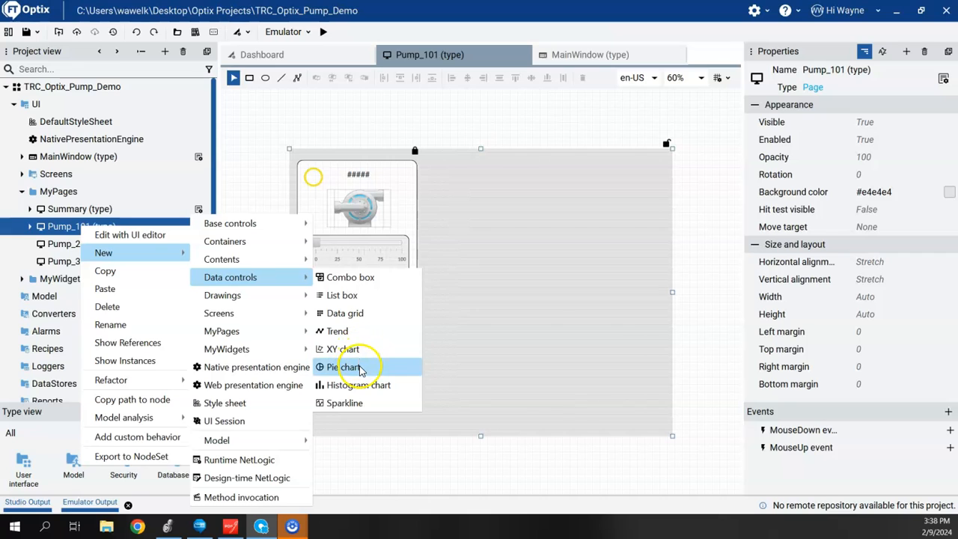
{"action": "mouse_move", "coordinate": [372, 385]}
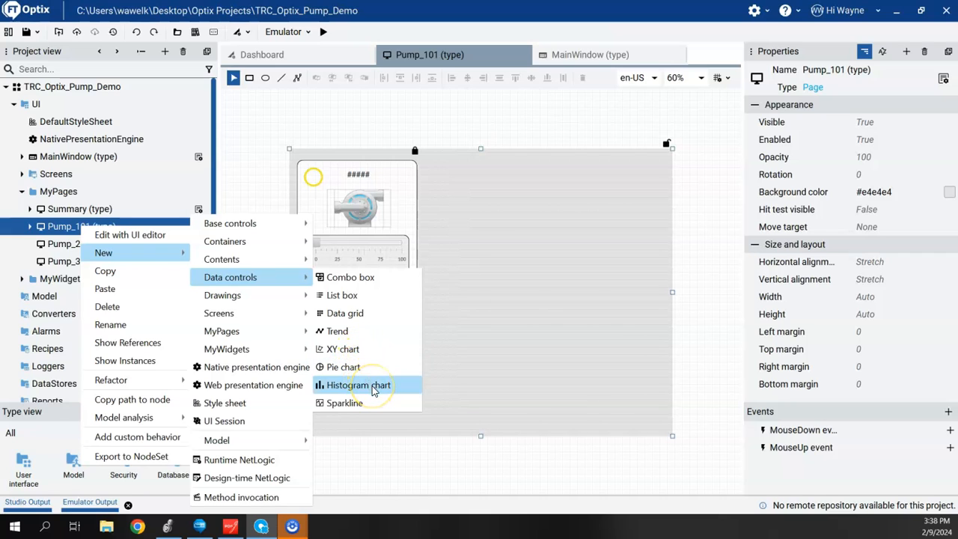
{"action": "mouse_move", "coordinate": [367, 403]}
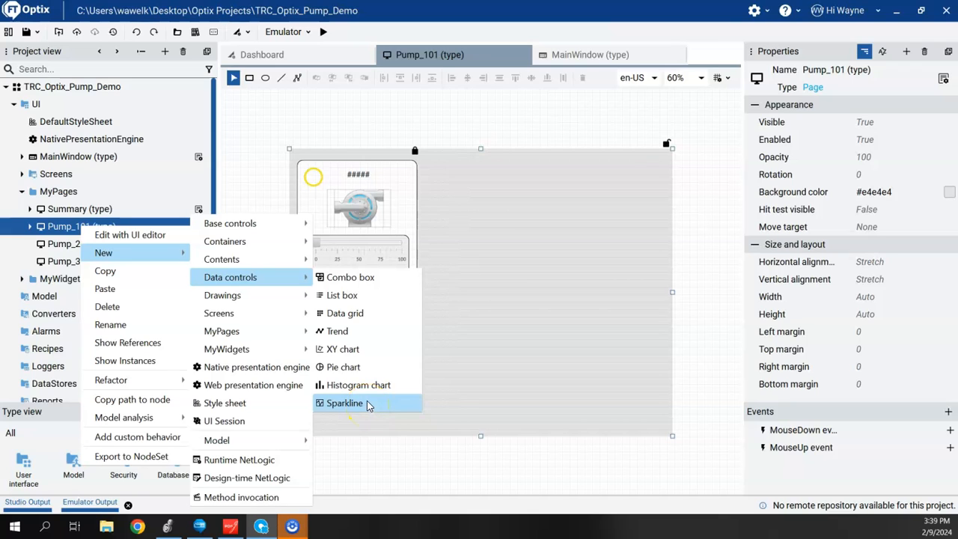
{"action": "mouse_move", "coordinate": [341, 331]}
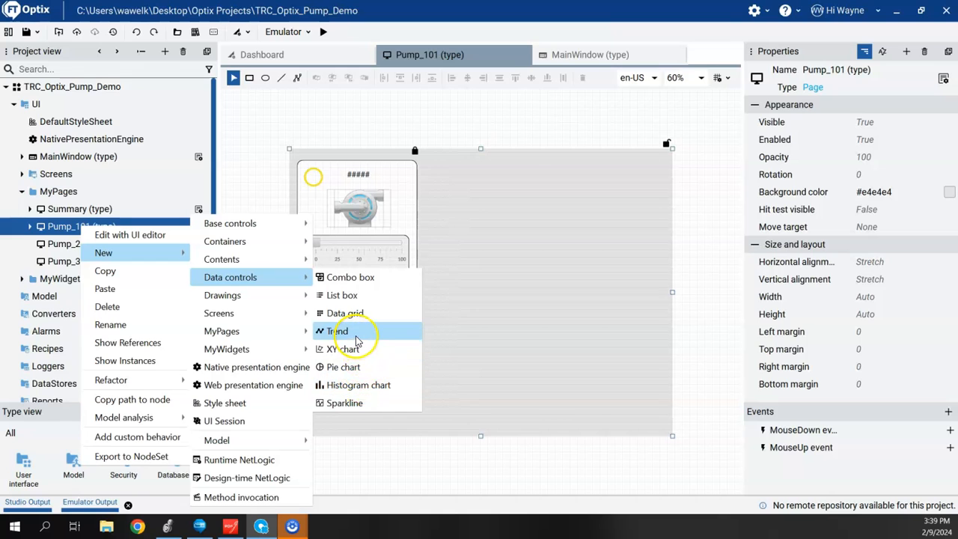
Step: Insert a Trend control, creating Trend1 beside the pump widget
{"action": "left_click", "coordinate": [338, 331]}
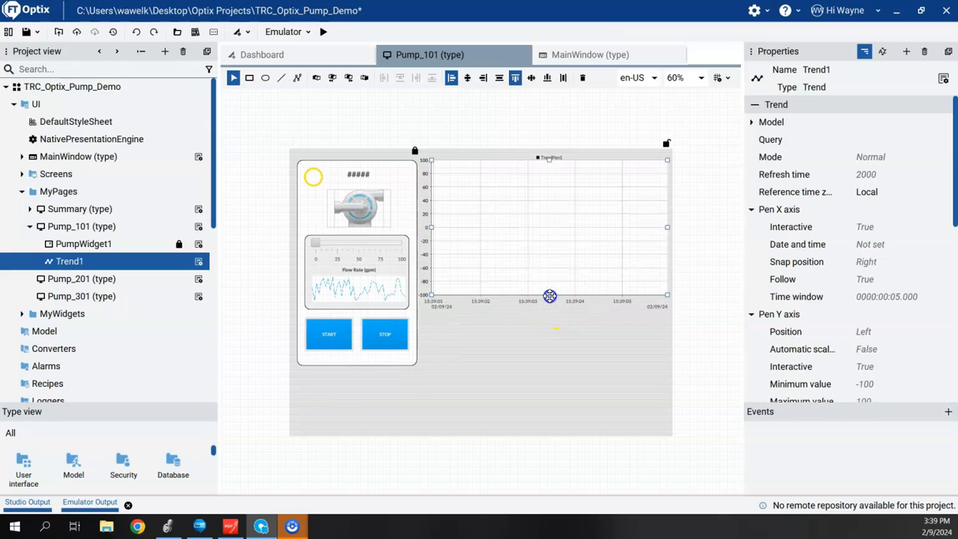
{"action": "mouse_move", "coordinate": [729, 273]}
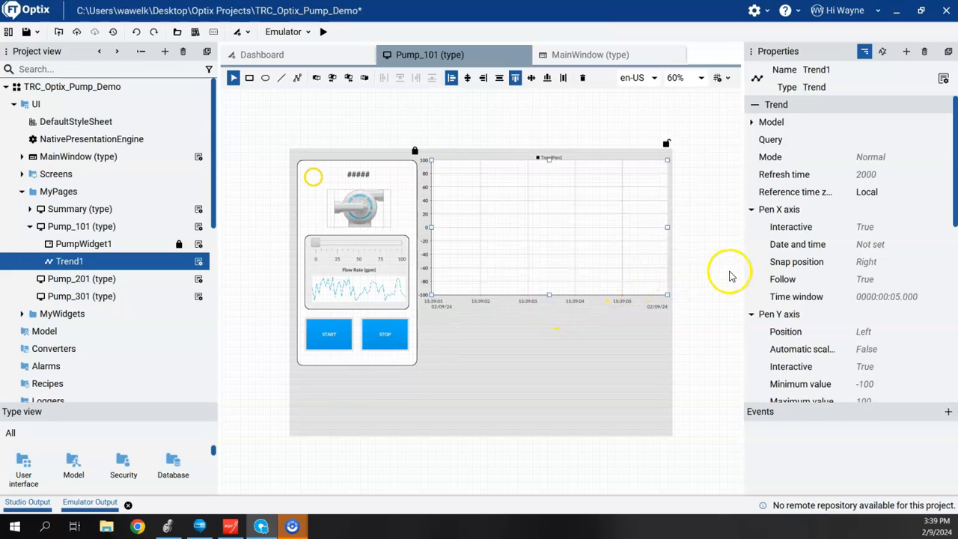
{"action": "mouse_move", "coordinate": [560, 214]}
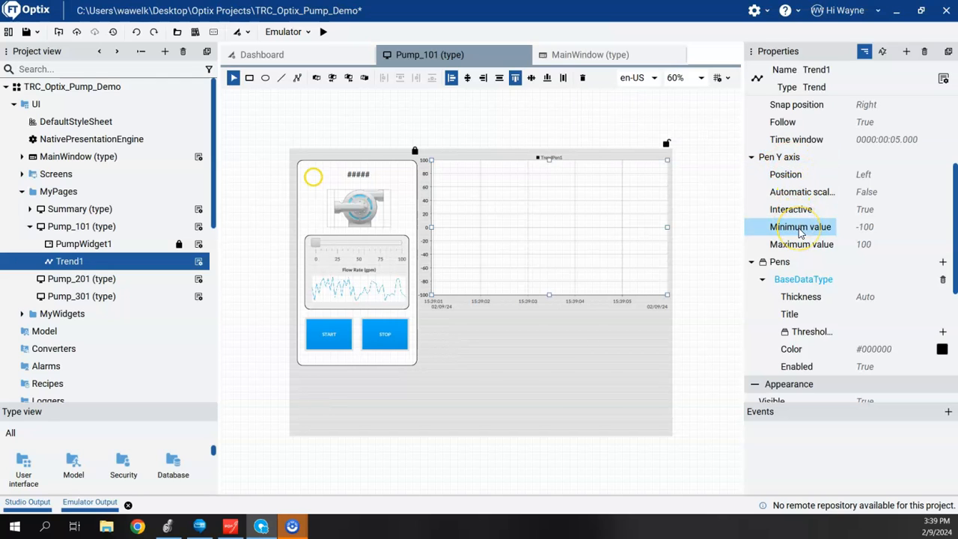
Step: Change Trend1's Pen Y axis Minimum value from -100 to 0
{"action": "left_click", "coordinate": [865, 244]}
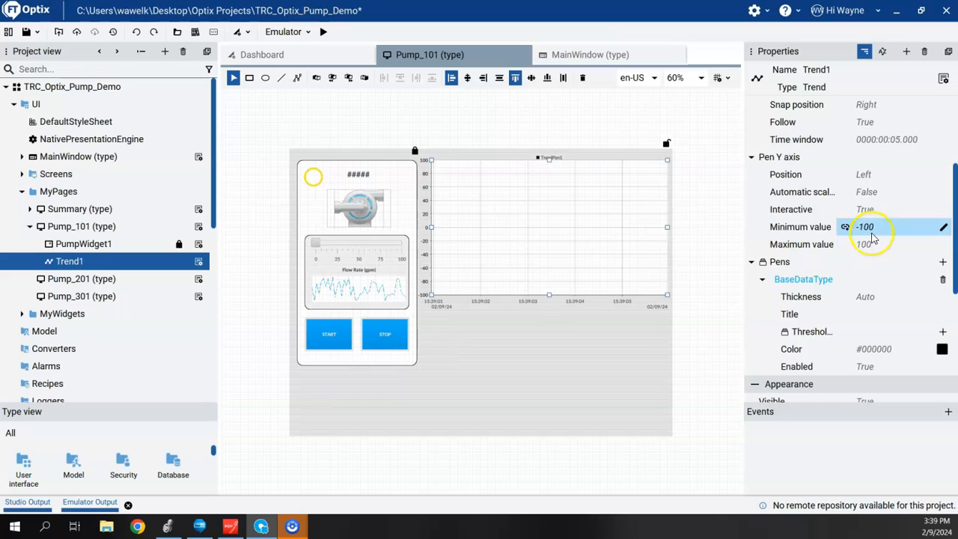
{"action": "left_click", "coordinate": [898, 226]}
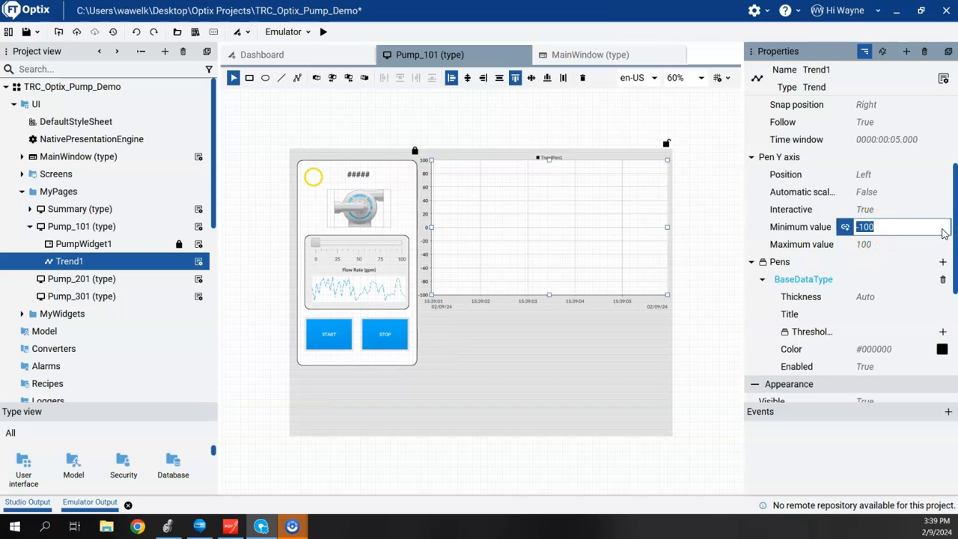
{"action": "type", "text": "0"}
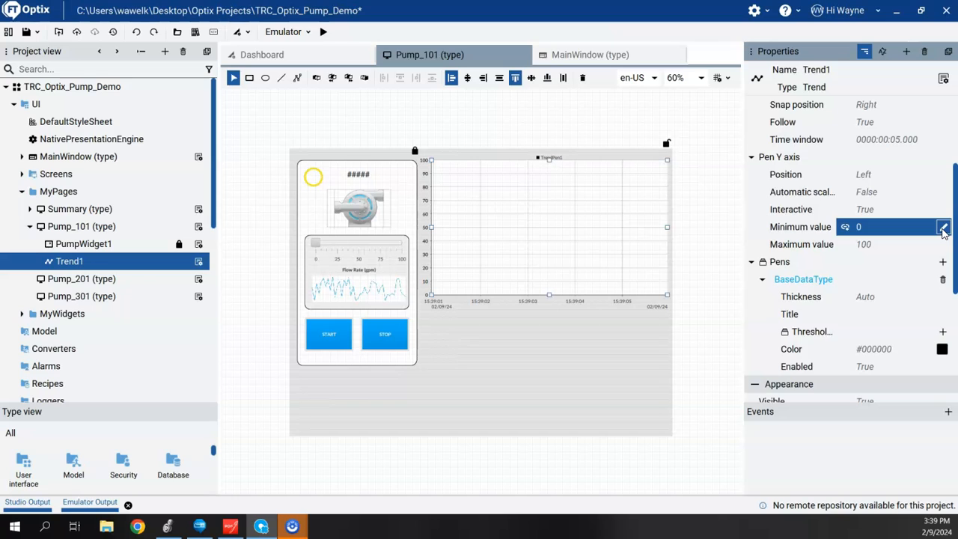
{"action": "left_click", "coordinate": [864, 244]}
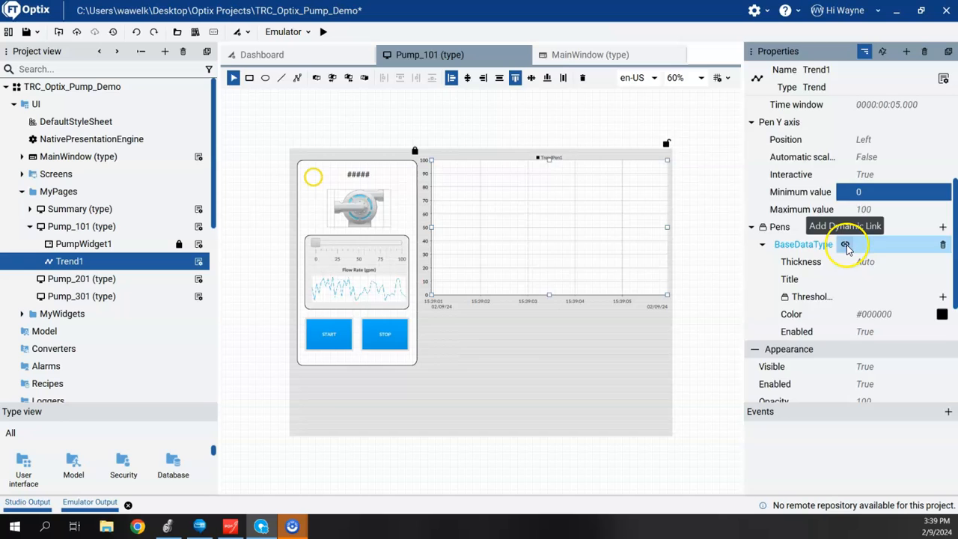
Step: Link the pen to EchoCPU Controller Tags pump1 Flow, then run the emulator
{"action": "left_click", "coordinate": [846, 244]}
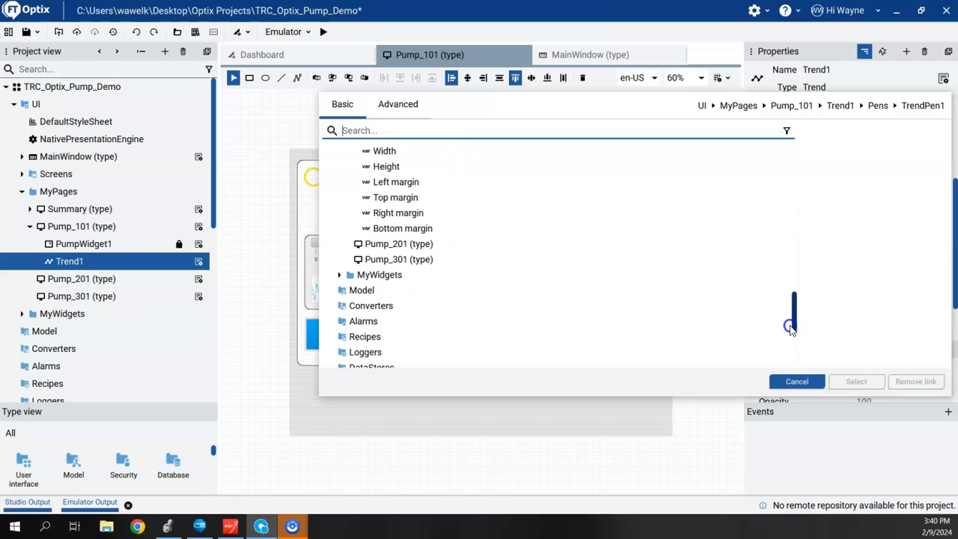
{"action": "scroll", "scroll_direction": "down", "scroll_amount": 3}
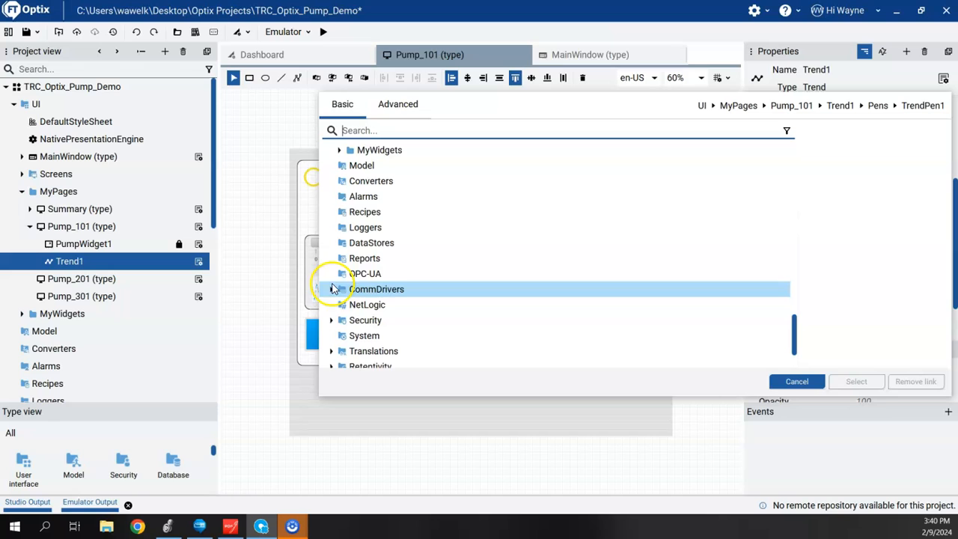
{"action": "left_click", "coordinate": [332, 289]}
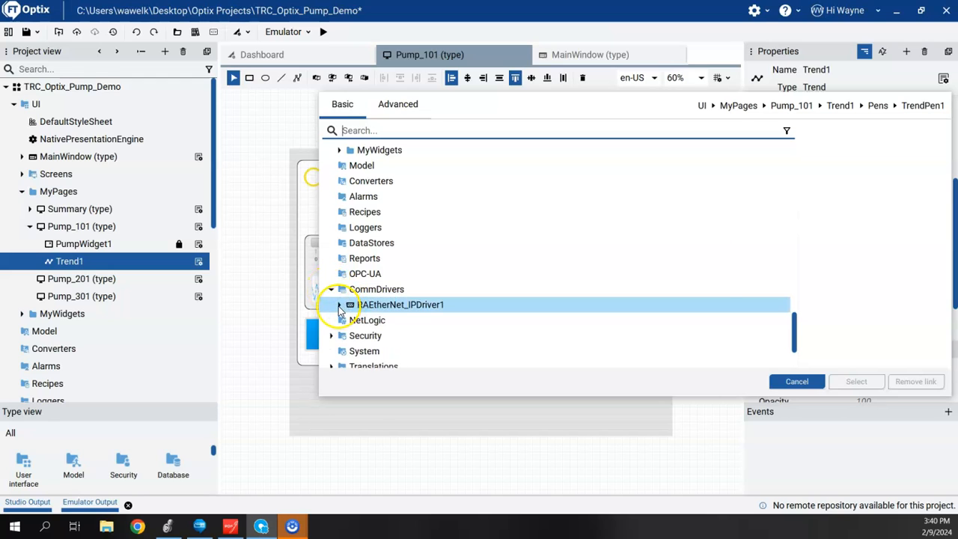
{"action": "left_click", "coordinate": [338, 305]}
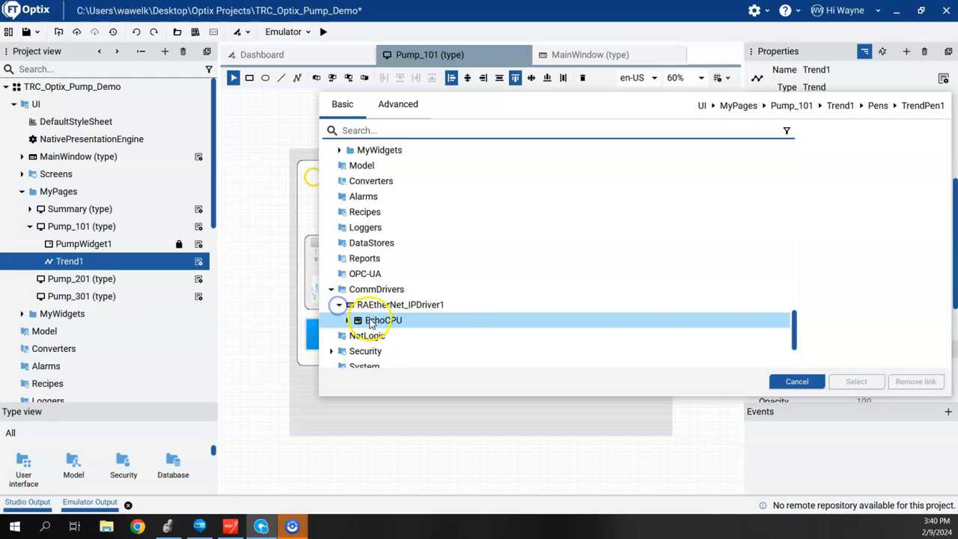
{"action": "left_click", "coordinate": [348, 320]}
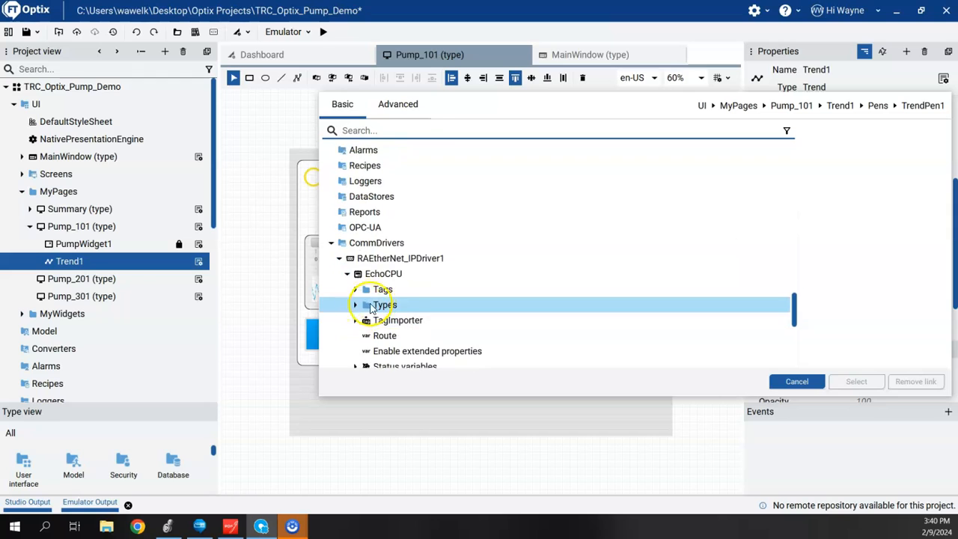
{"action": "left_click", "coordinate": [356, 289]}
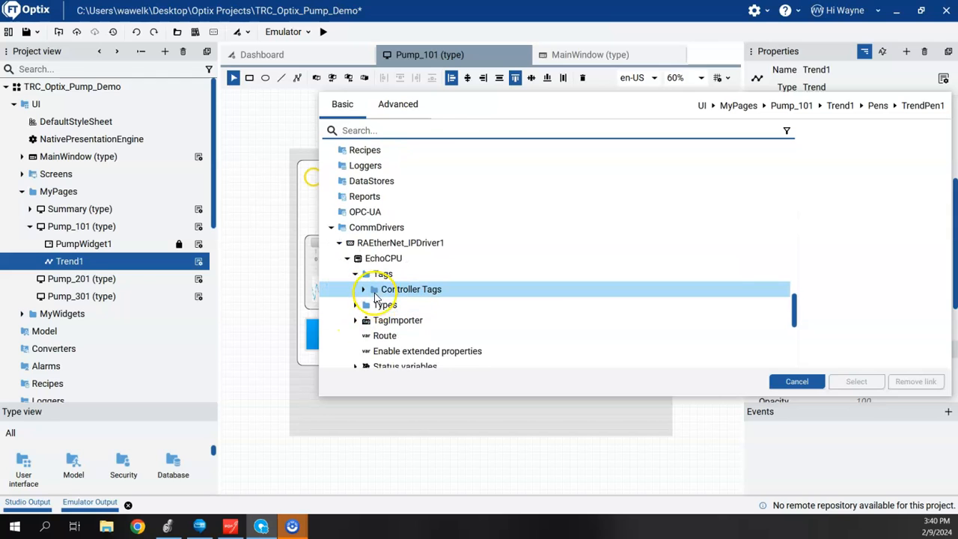
{"action": "left_click", "coordinate": [364, 289]}
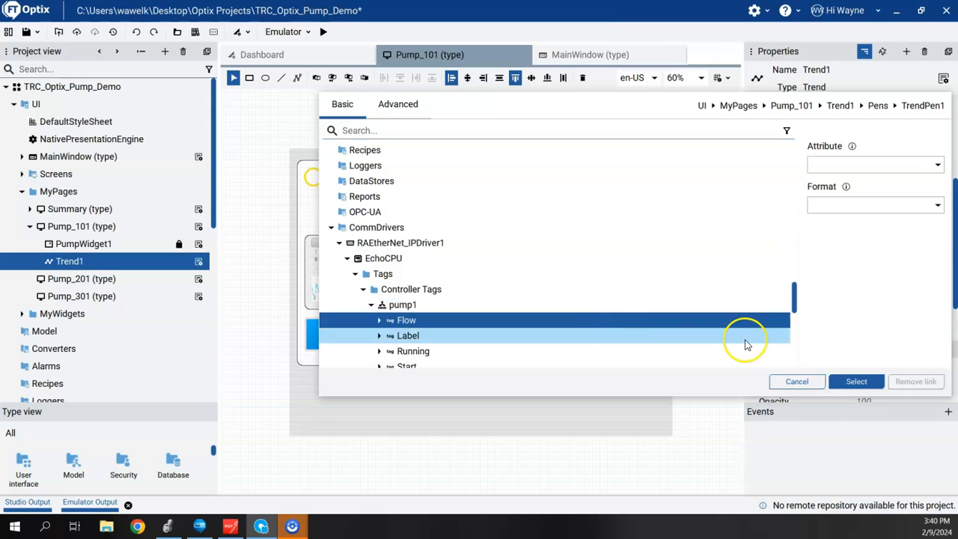
{"action": "left_click", "coordinate": [856, 381]}
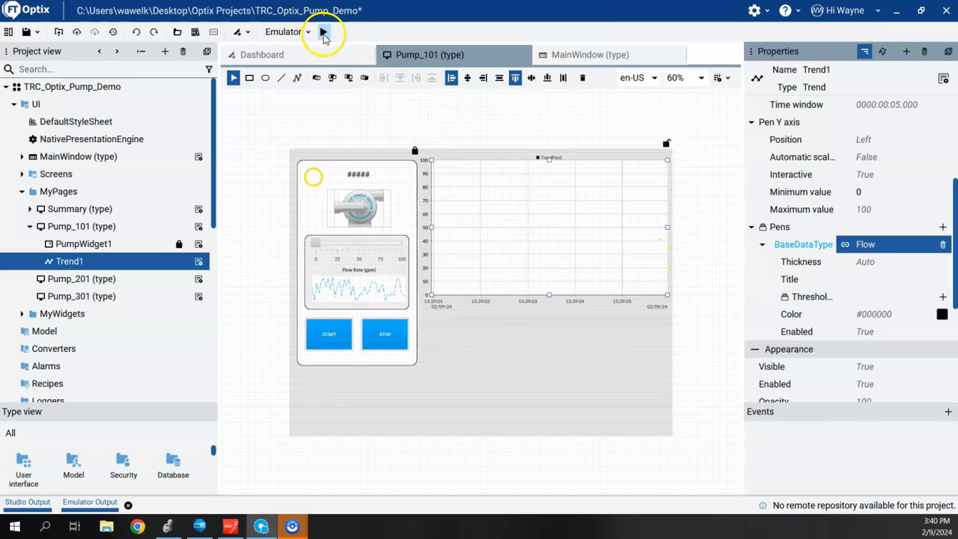
{"action": "left_click", "coordinate": [323, 32]}
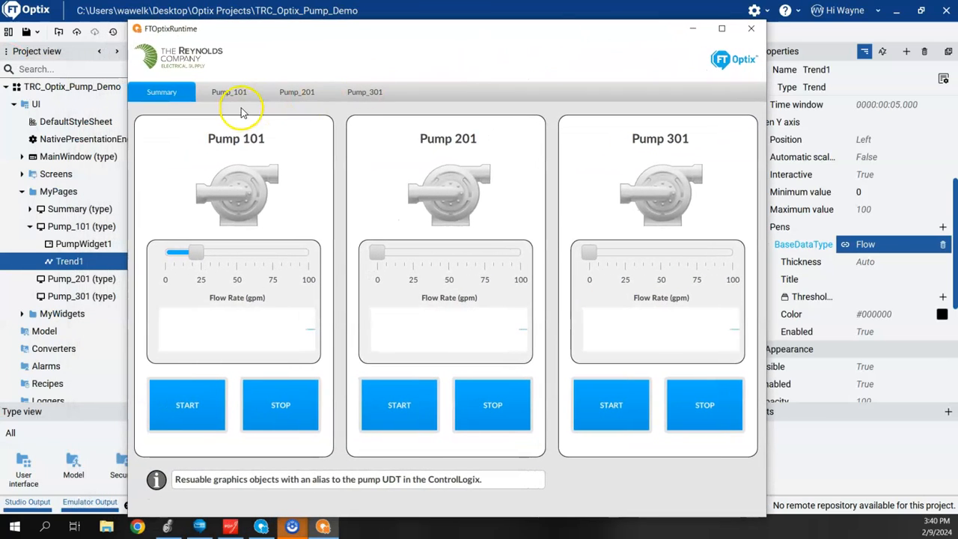
Step: Start Pump 101 on the Pump_101 page and zoom the trend out twice
{"action": "left_click", "coordinate": [229, 91]}
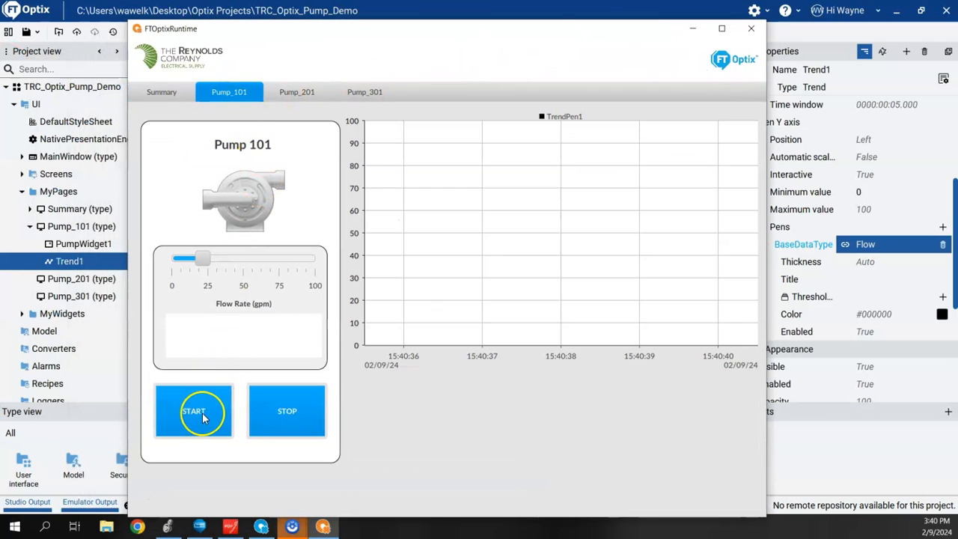
{"action": "left_click", "coordinate": [194, 410]}
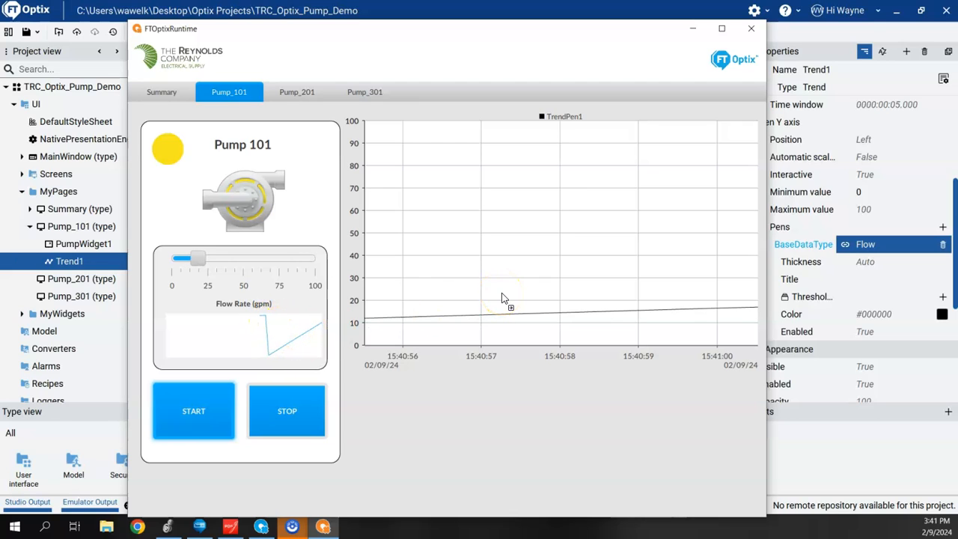
{"action": "mouse_move", "coordinate": [614, 251]}
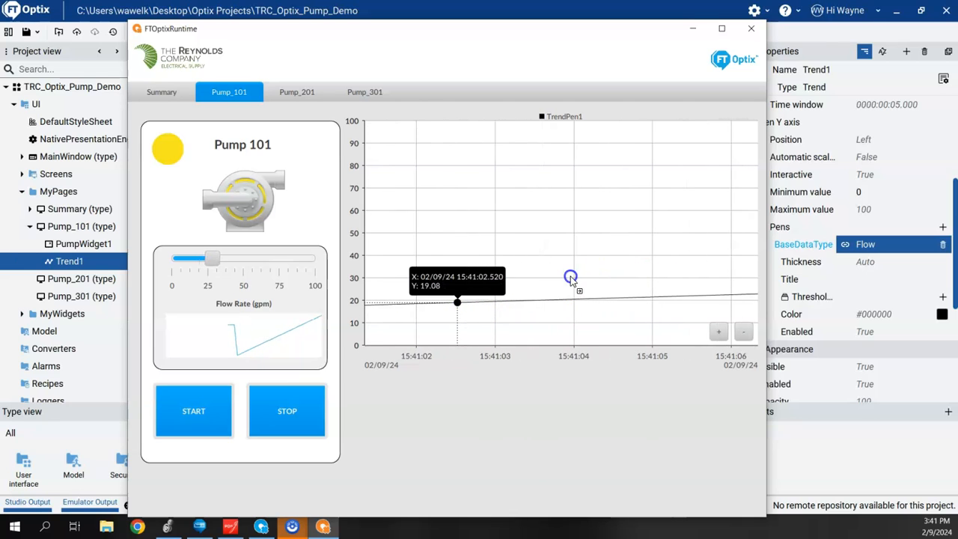
{"action": "mouse_move", "coordinate": [614, 284]}
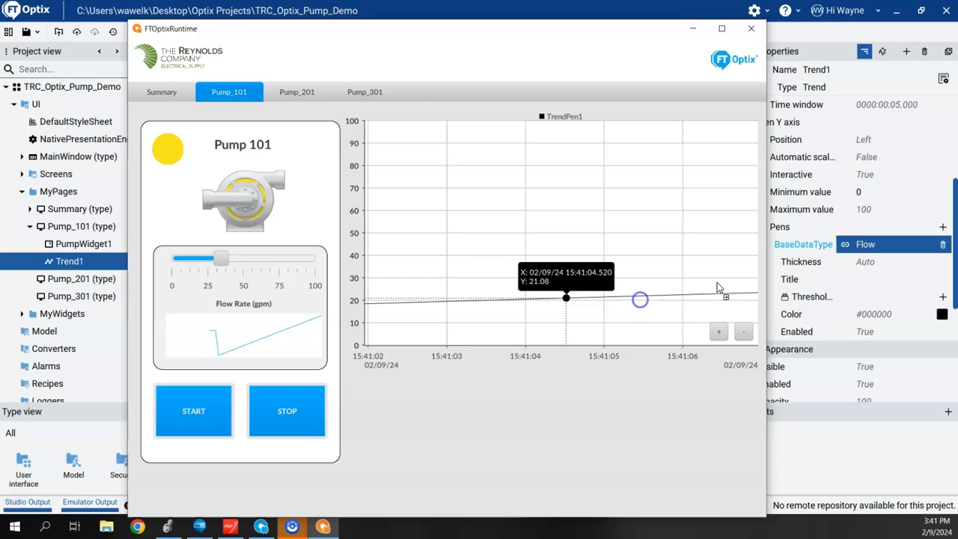
{"action": "left_click", "coordinate": [743, 332]}
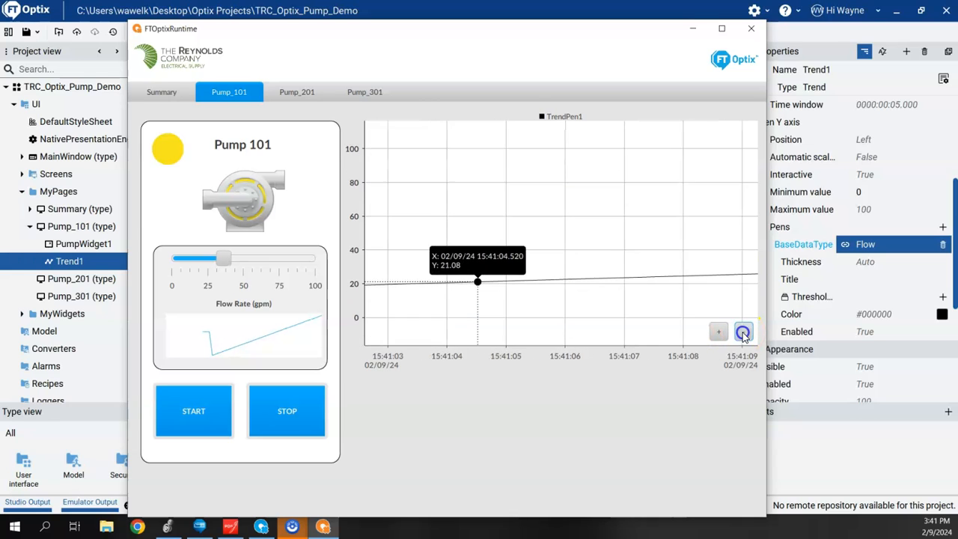
{"action": "left_click", "coordinate": [742, 331]}
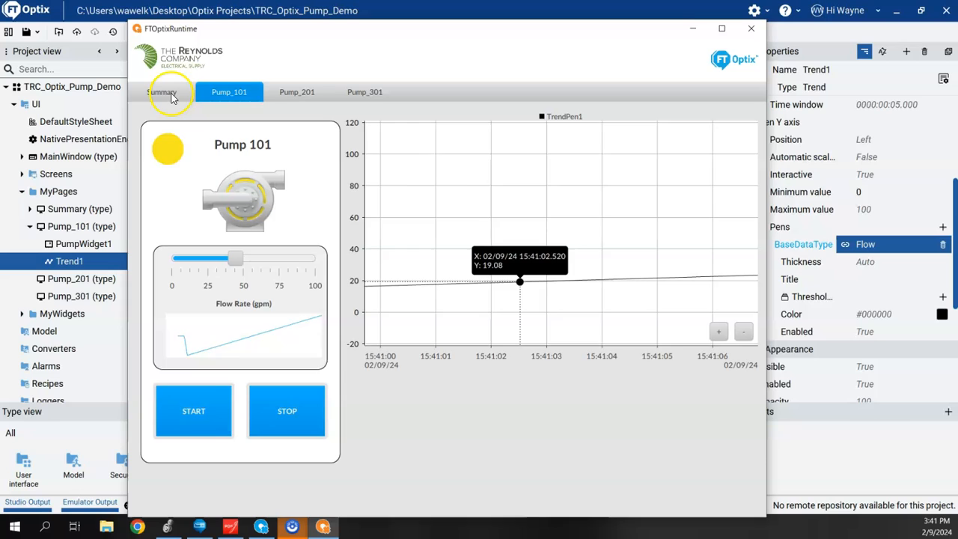
Step: Switch to Summary and back to Pump_101, then close the emulator
{"action": "left_click", "coordinate": [161, 91]}
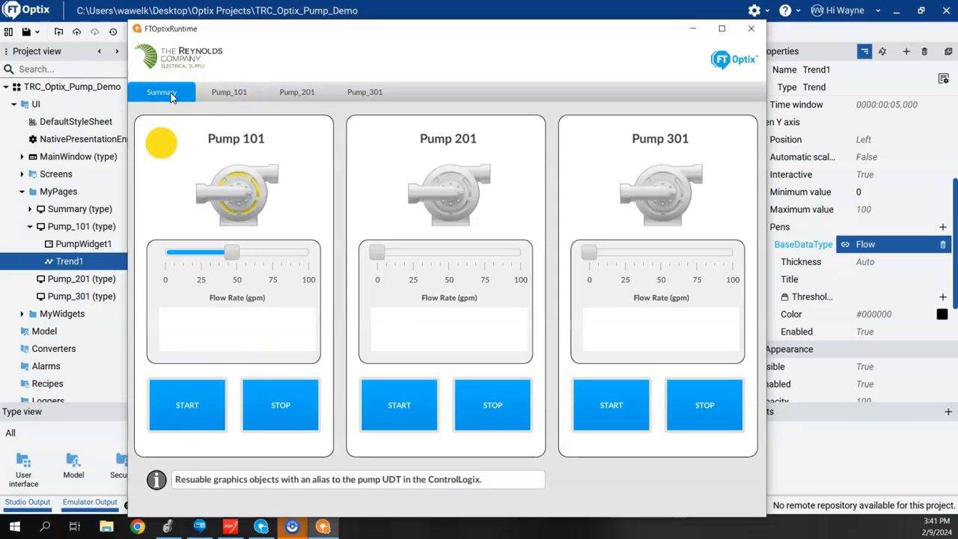
{"action": "left_click", "coordinate": [229, 92]}
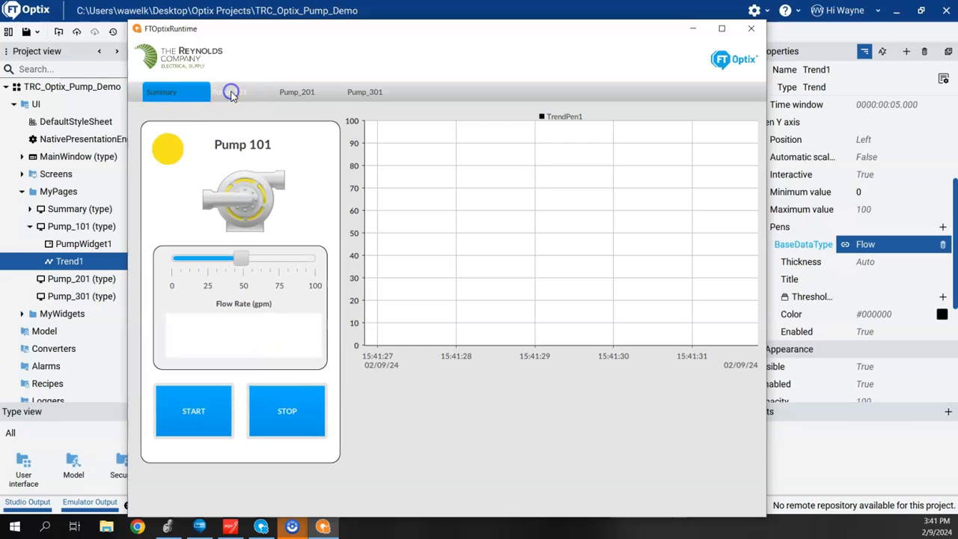
{"action": "left_click", "coordinate": [230, 91]}
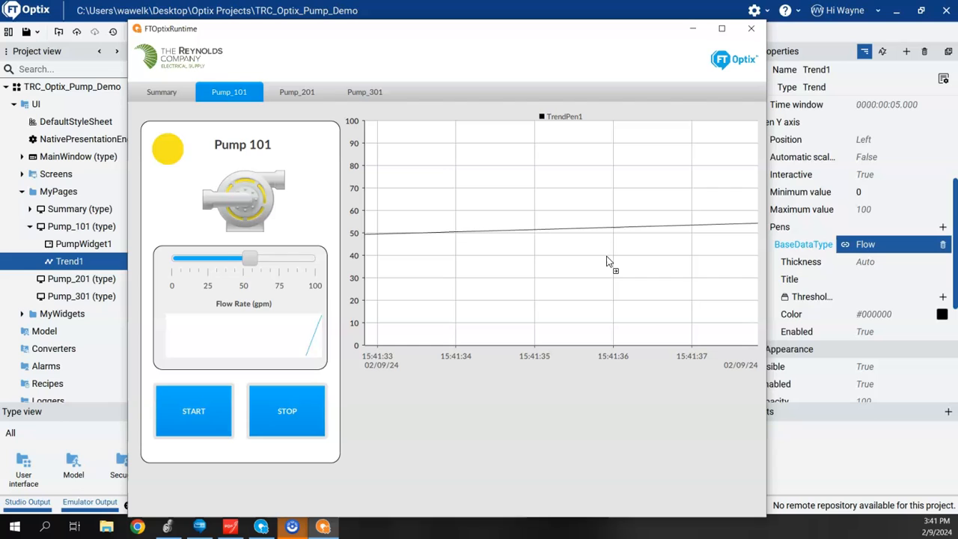
{"action": "left_click", "coordinate": [751, 29]}
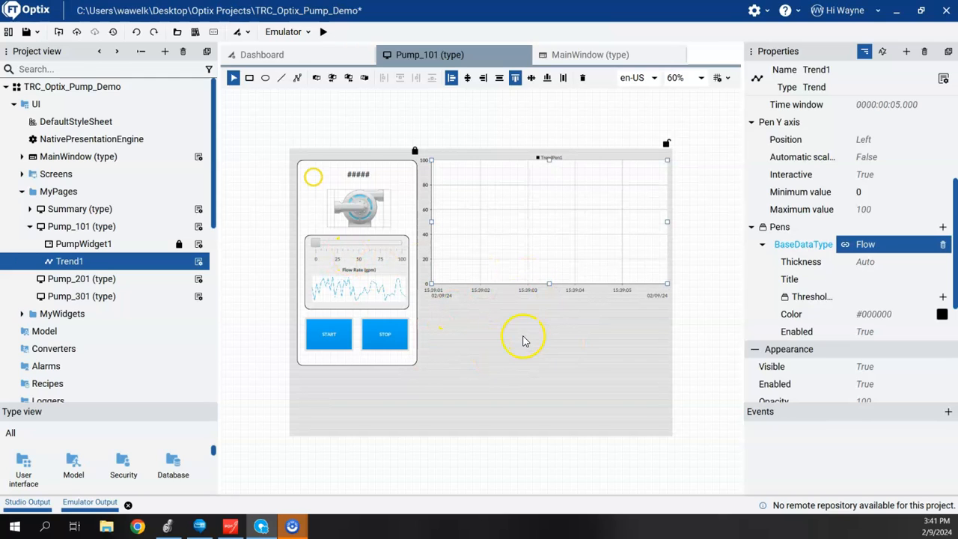
{"action": "mouse_move", "coordinate": [432, 243]}
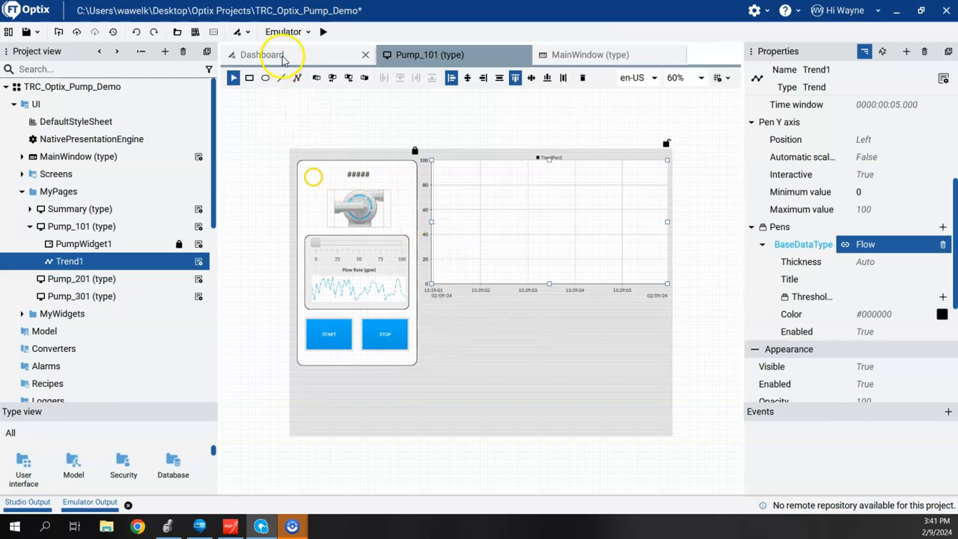
Step: From the Dashboard tab, launch the Configure a data logger wizard
{"action": "left_click", "coordinate": [261, 54]}
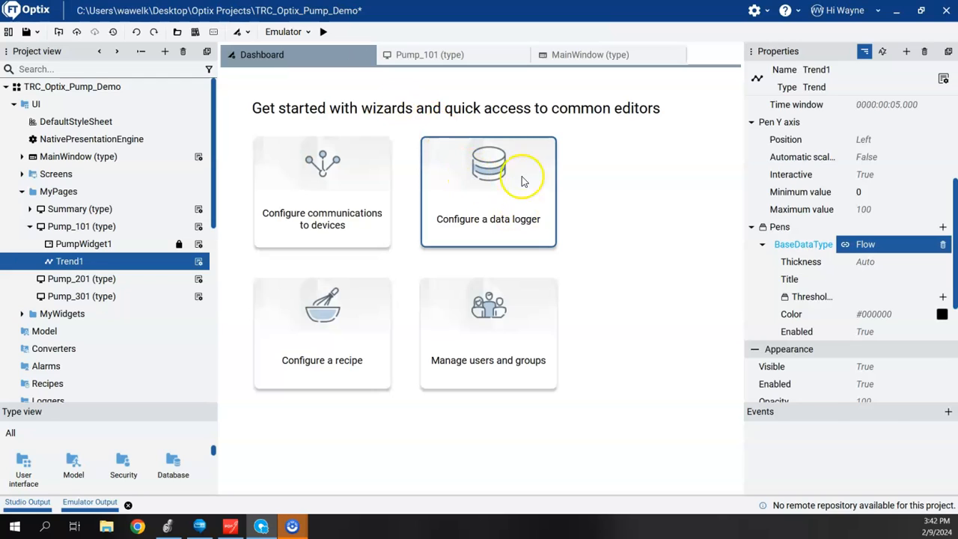
{"action": "mouse_move", "coordinate": [498, 208]}
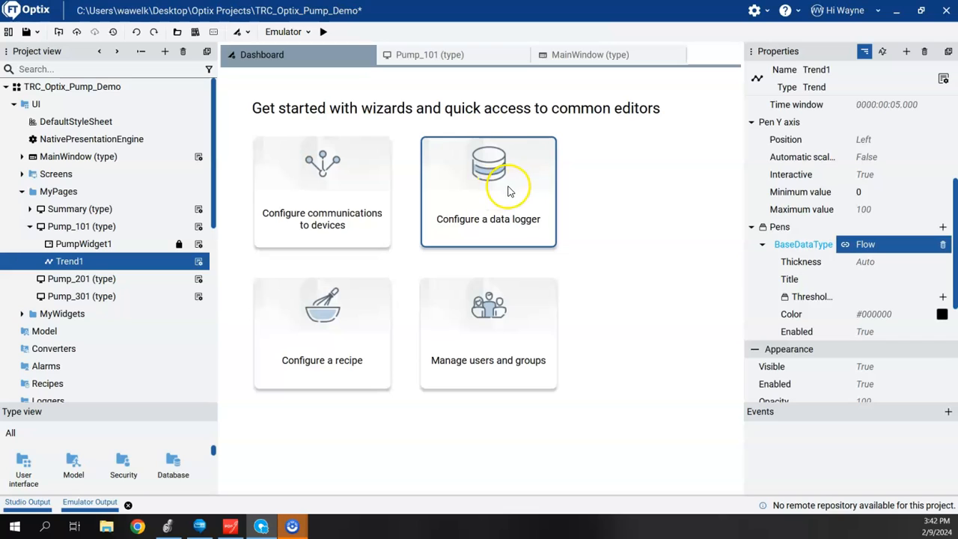
{"action": "left_click", "coordinate": [488, 192]}
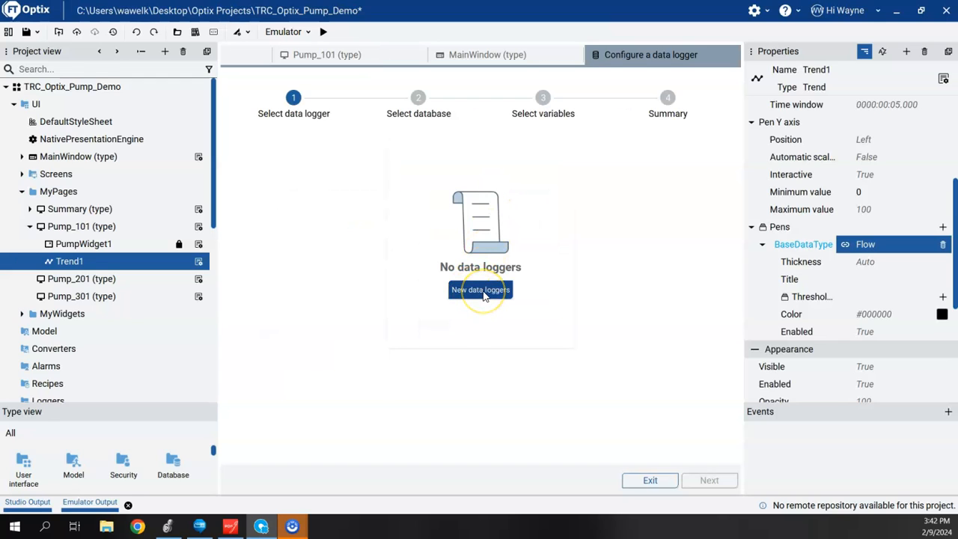
Step: Create DataLogger1 with Periodic sampling at 1 s and advance the wizard
{"action": "left_click", "coordinate": [480, 290]}
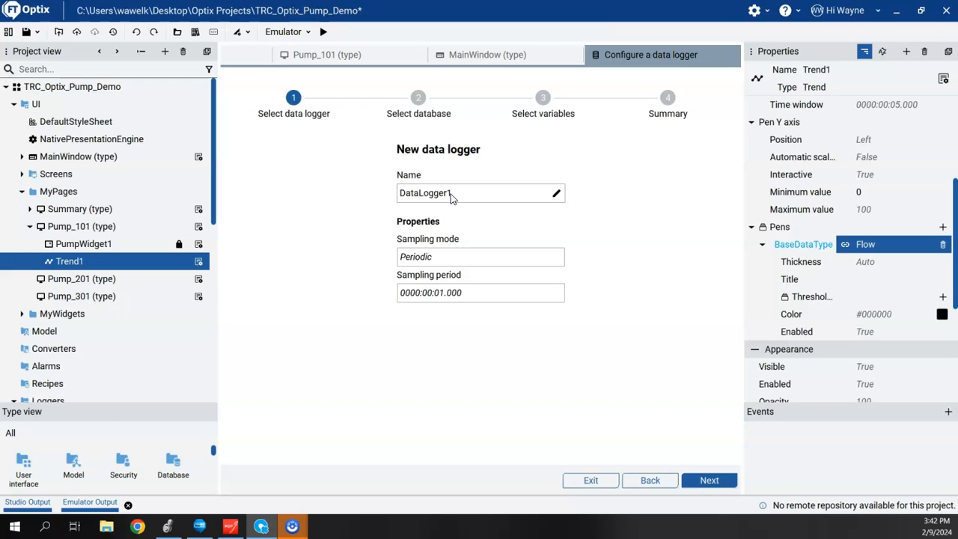
{"action": "left_click", "coordinate": [479, 256]}
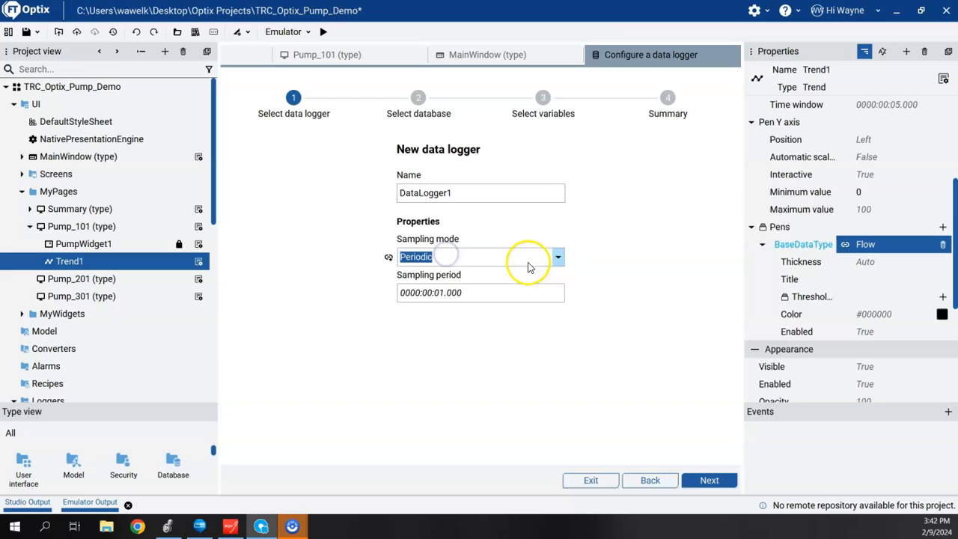
{"action": "left_click", "coordinate": [558, 257]}
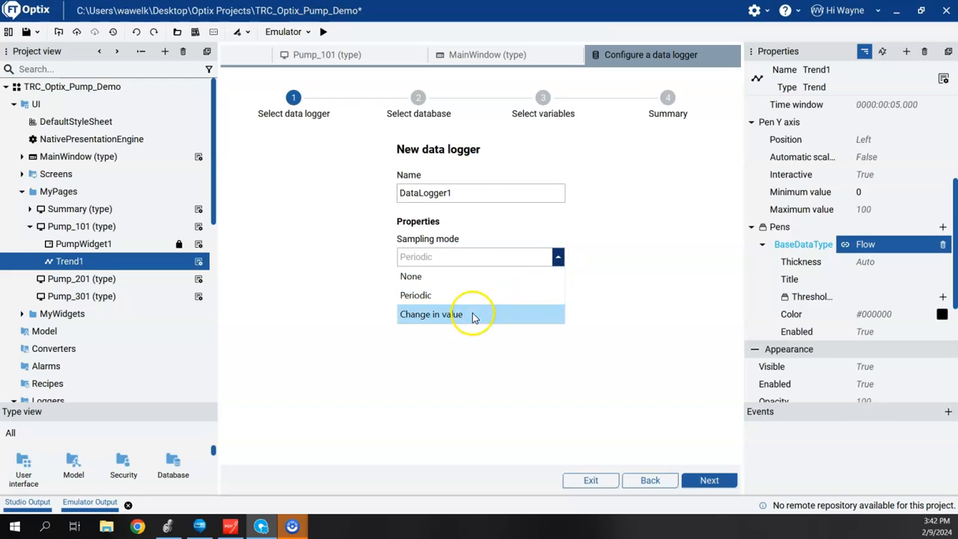
{"action": "mouse_move", "coordinate": [470, 322]}
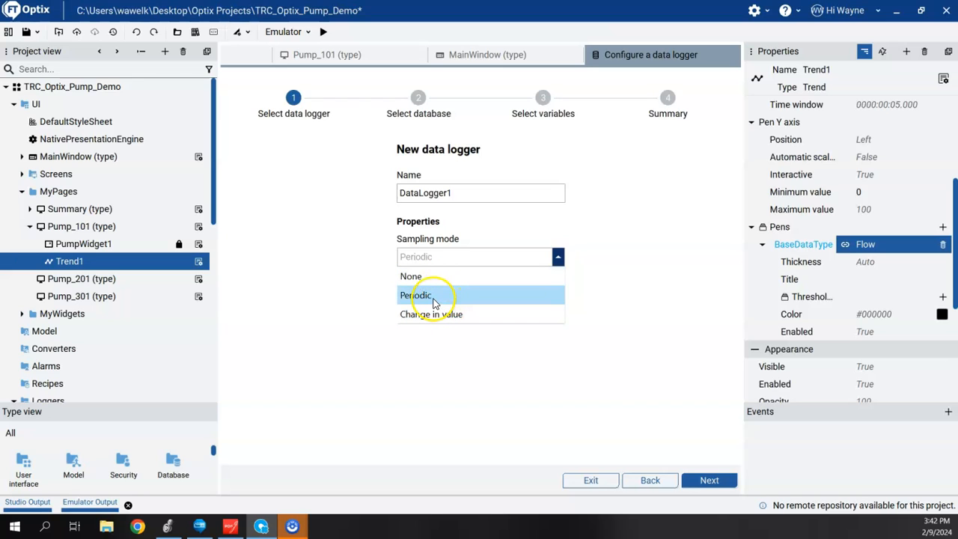
{"action": "left_click", "coordinate": [416, 295]}
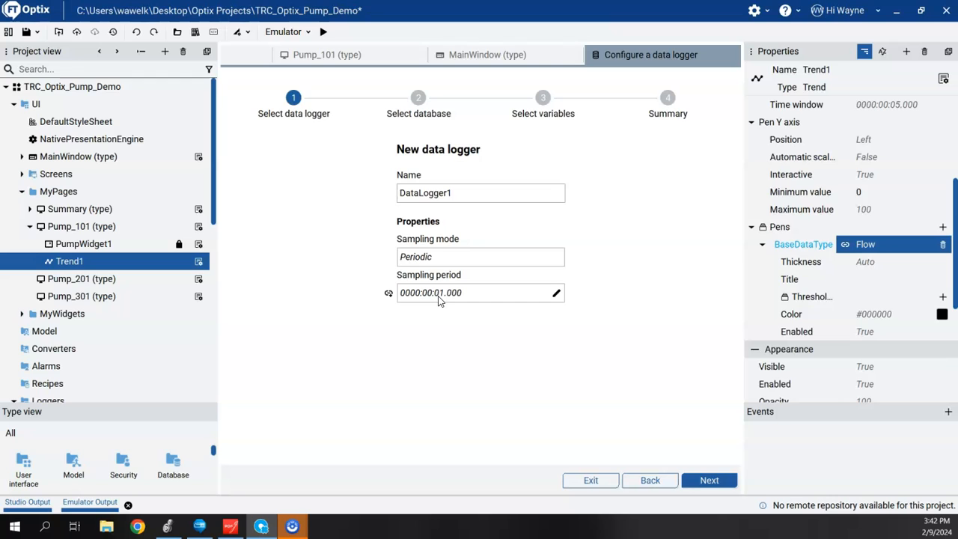
{"action": "left_click", "coordinate": [708, 479]}
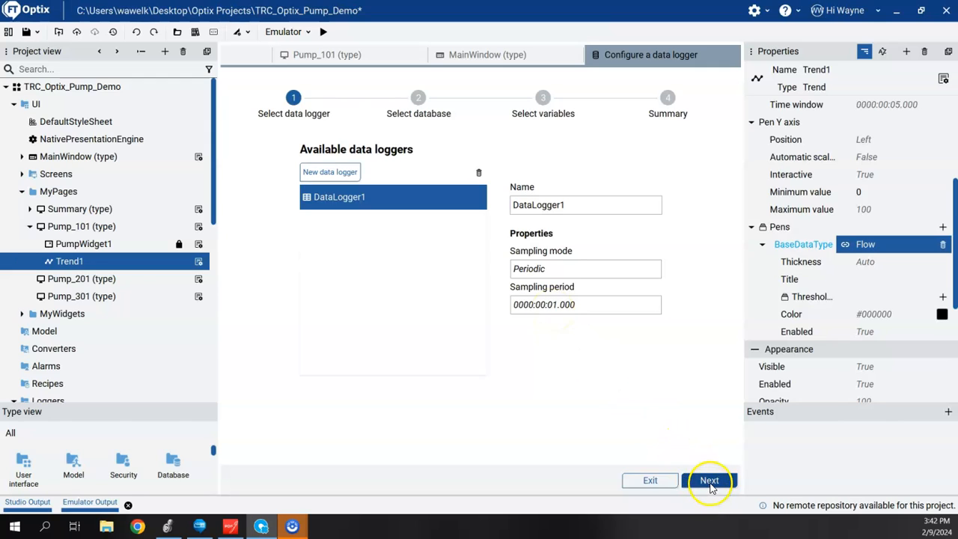
{"action": "left_click", "coordinate": [708, 480]}
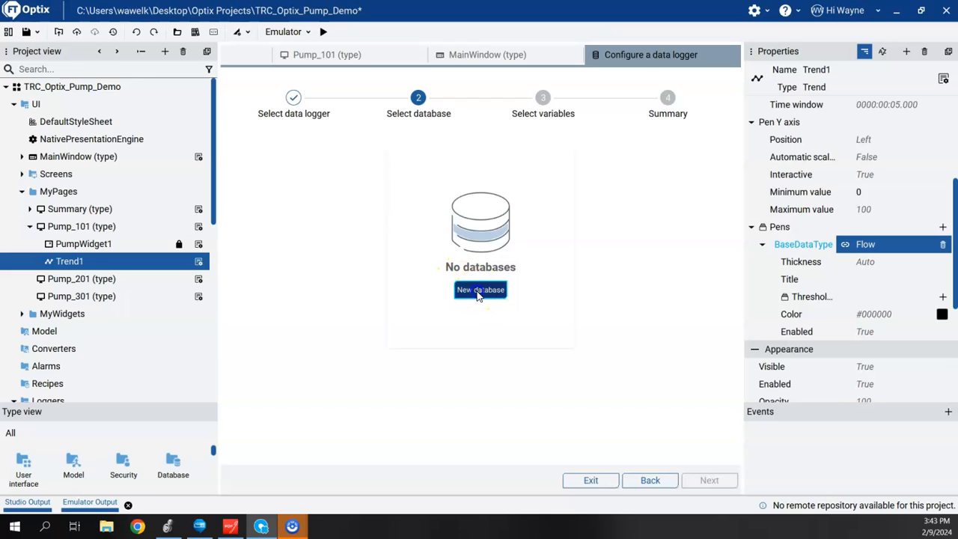
Step: Start a new database, choosing Embedded rather than ODBC
{"action": "left_click", "coordinate": [480, 289]}
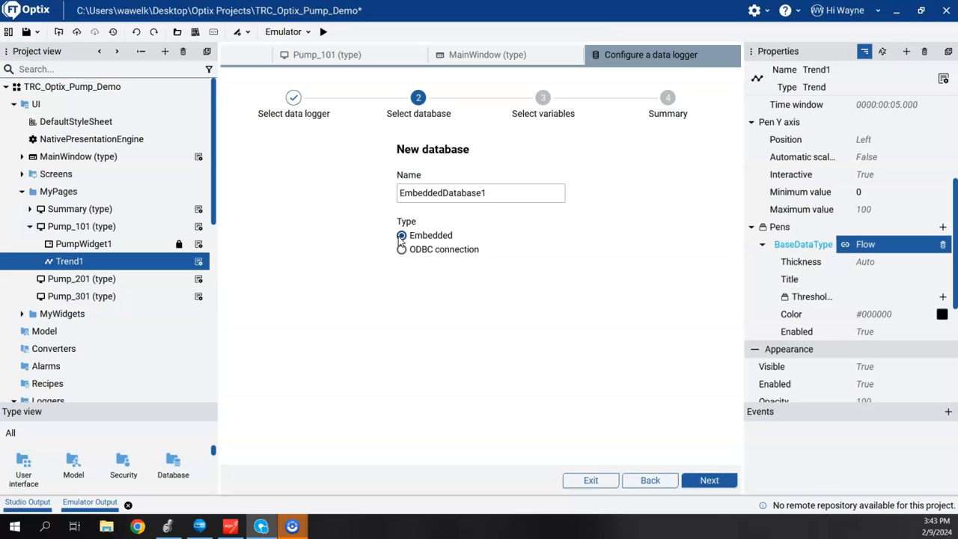
{"action": "mouse_move", "coordinate": [401, 238]}
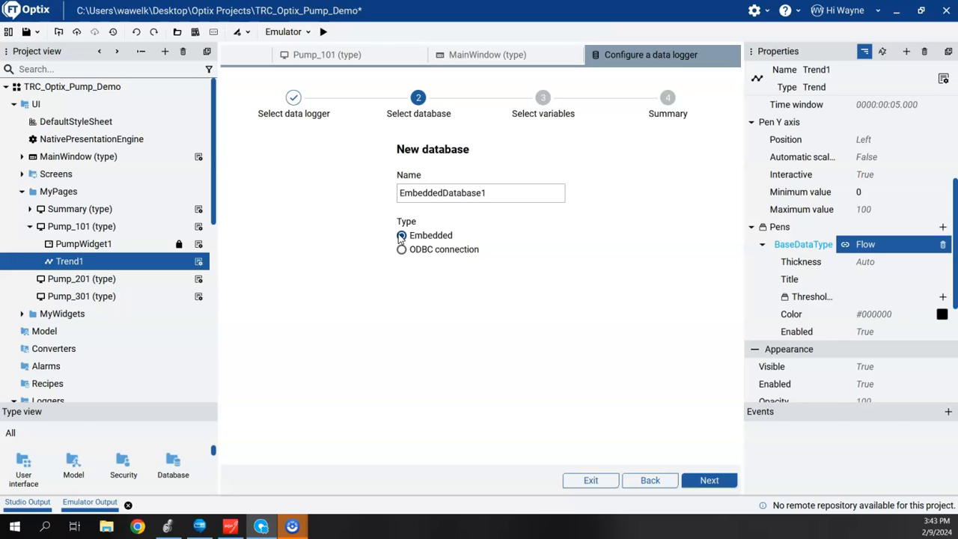
{"action": "left_click", "coordinate": [402, 235]}
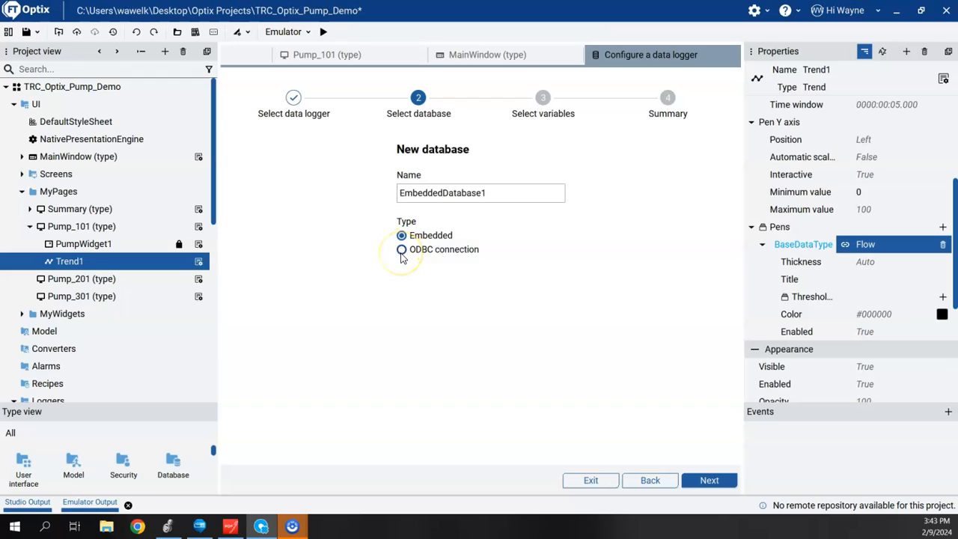
{"action": "left_click", "coordinate": [402, 249]}
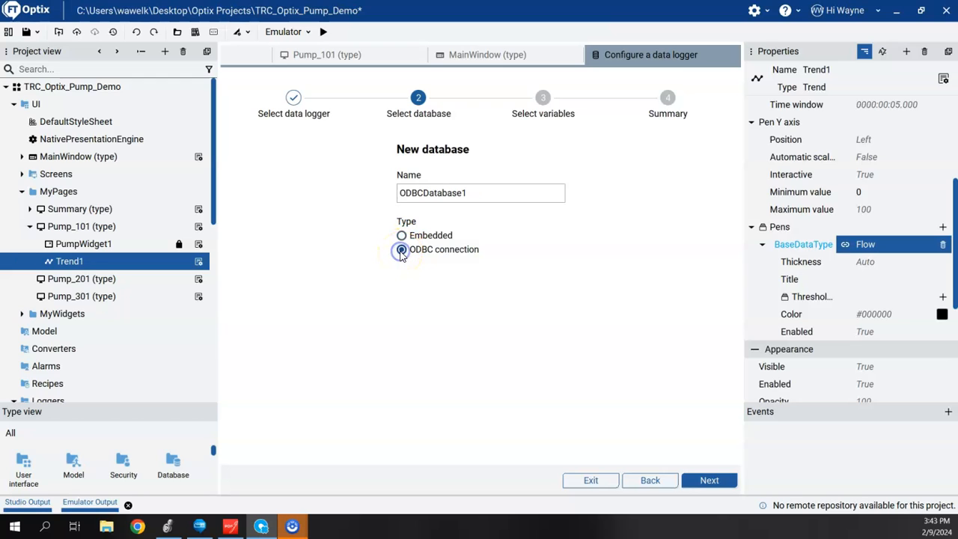
{"action": "left_click", "coordinate": [402, 235]}
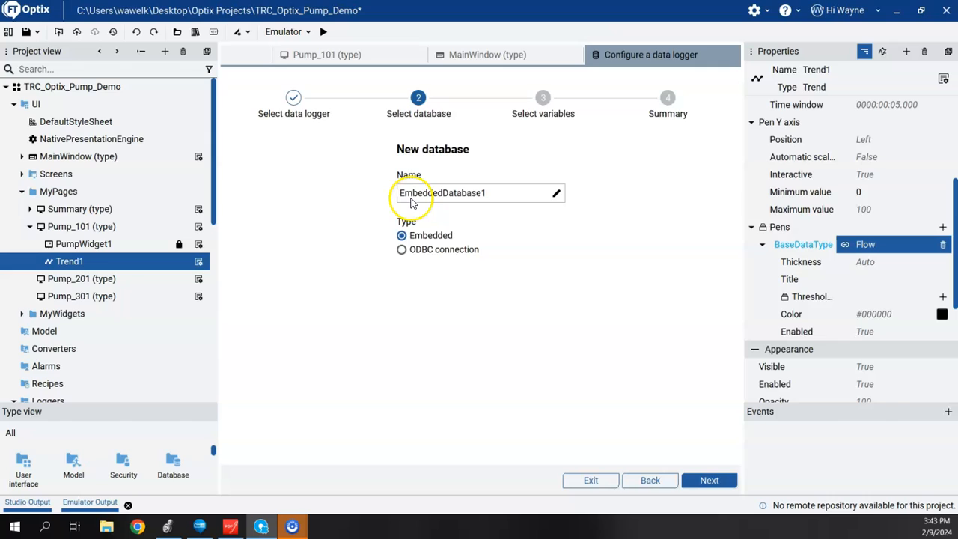
{"action": "mouse_move", "coordinate": [483, 198]}
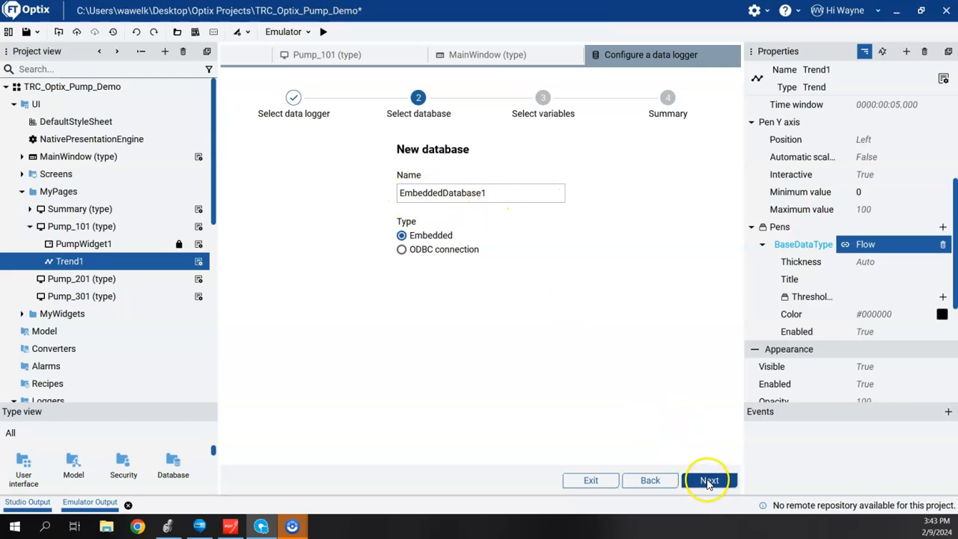
{"action": "left_click", "coordinate": [708, 480]}
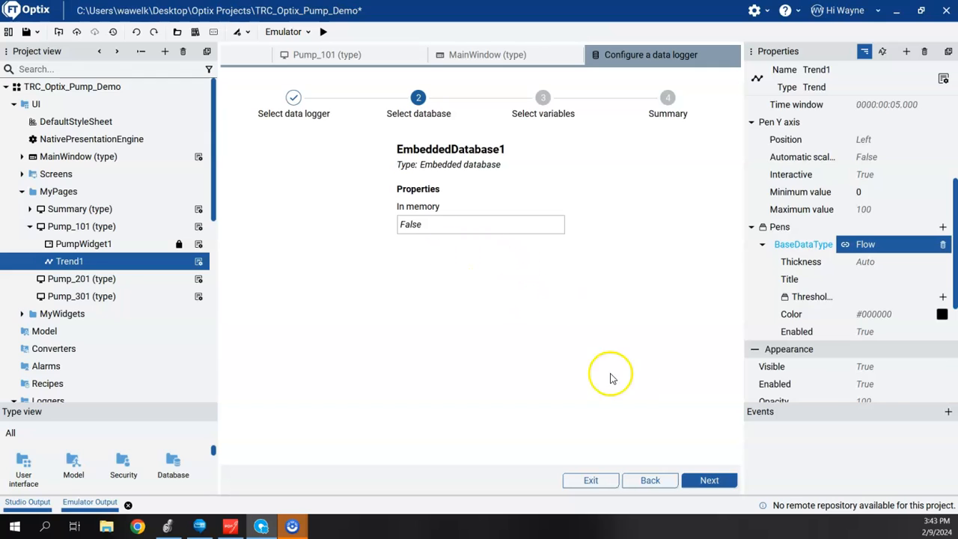
{"action": "mouse_move", "coordinate": [412, 214]}
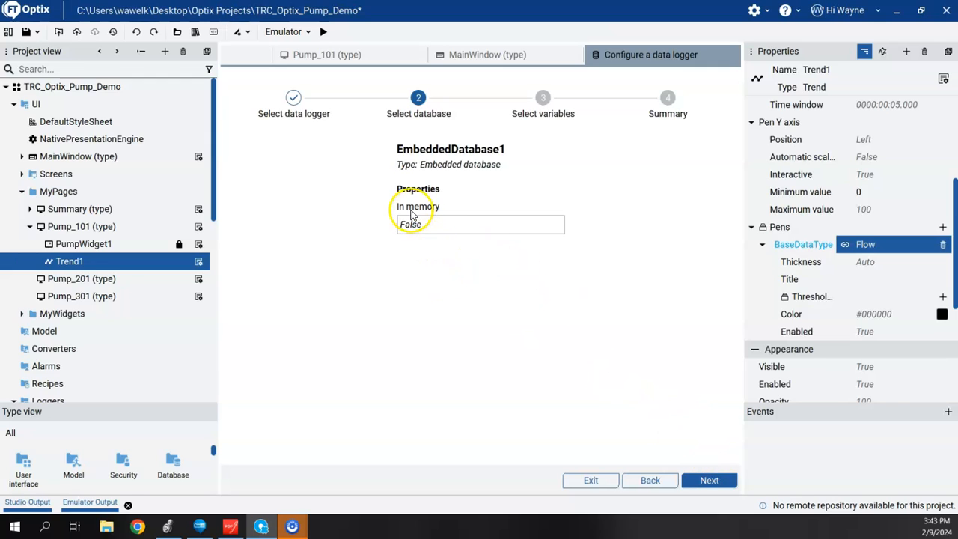
Step: Add EmbeddedDatabase1 and browse RAEtherNet_IPDriver1 to select variables
{"action": "left_click", "coordinate": [479, 224]}
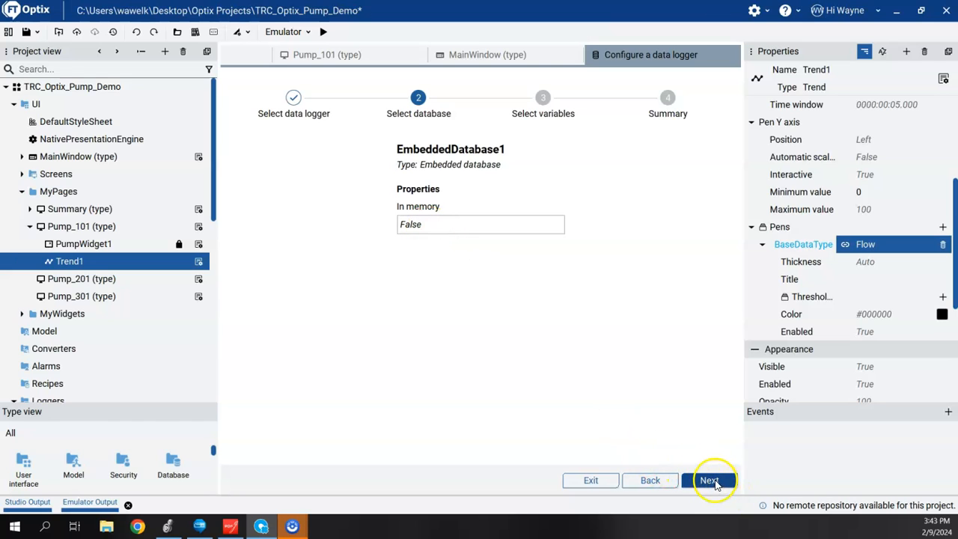
{"action": "left_click", "coordinate": [709, 480]}
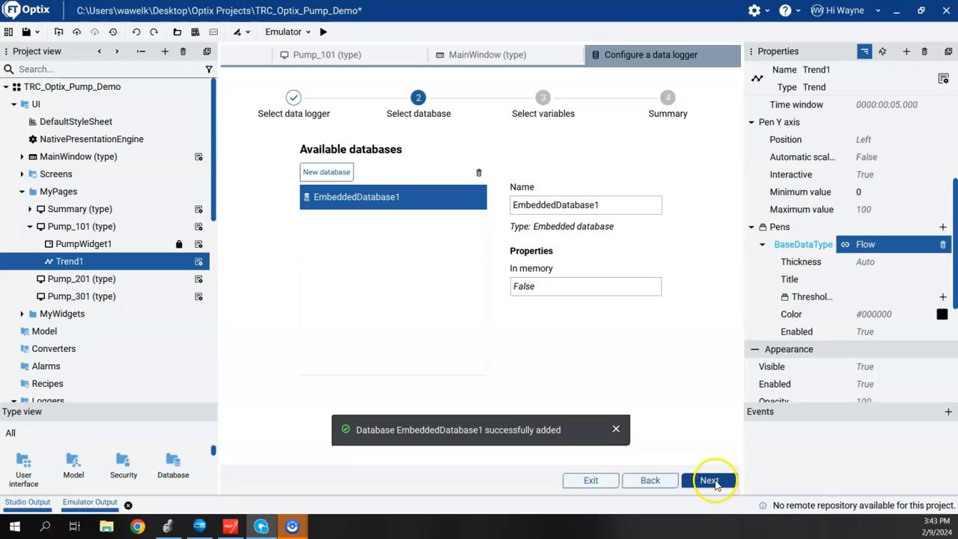
{"action": "left_click", "coordinate": [709, 480]}
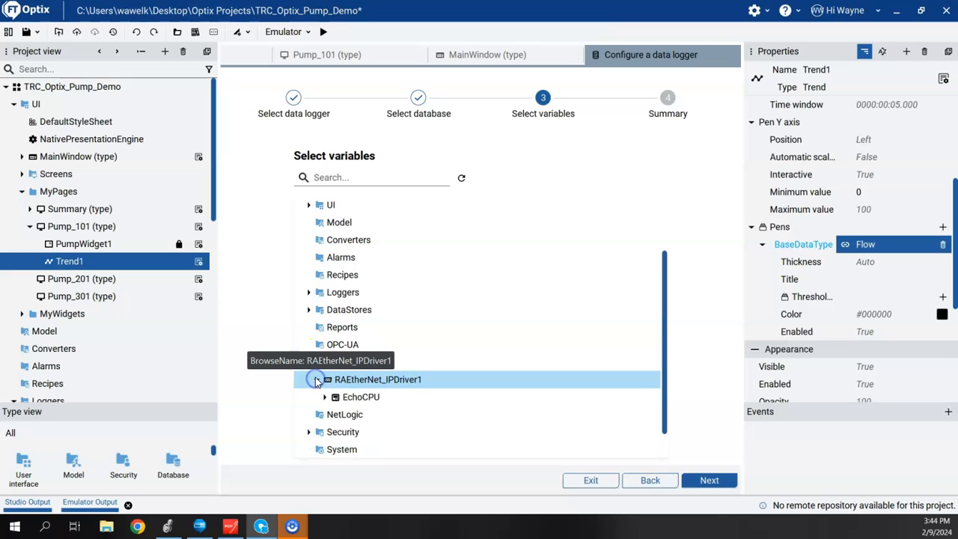
{"action": "left_click", "coordinate": [326, 379]}
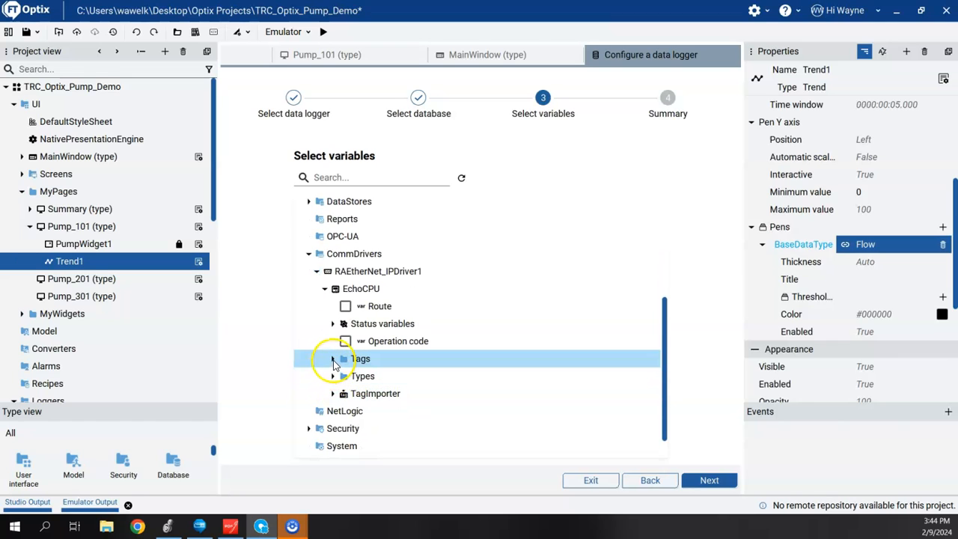
Step: Check pump1's Flow tag under the controller tags for DataLogger1, confirm, and exit the wizard
{"action": "left_click", "coordinate": [333, 359]}
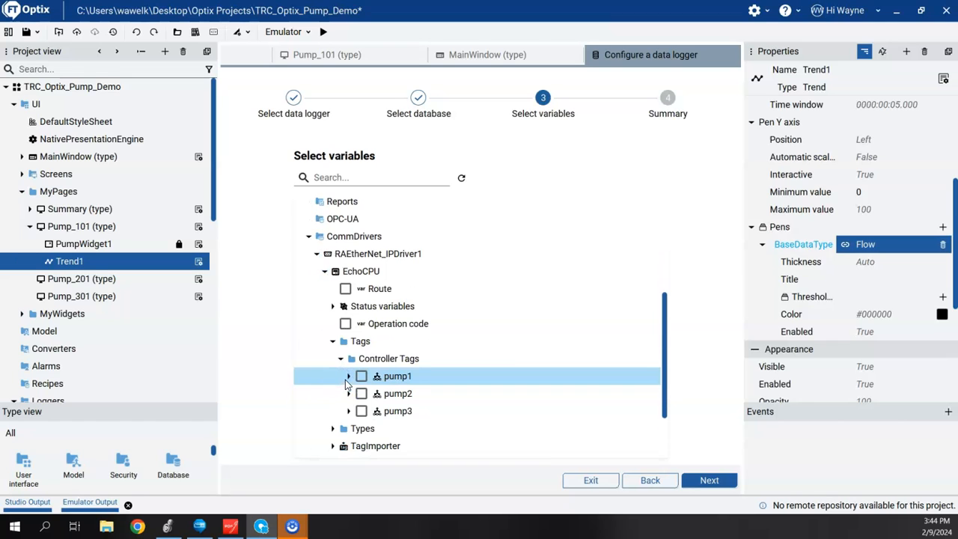
{"action": "left_click", "coordinate": [348, 376]}
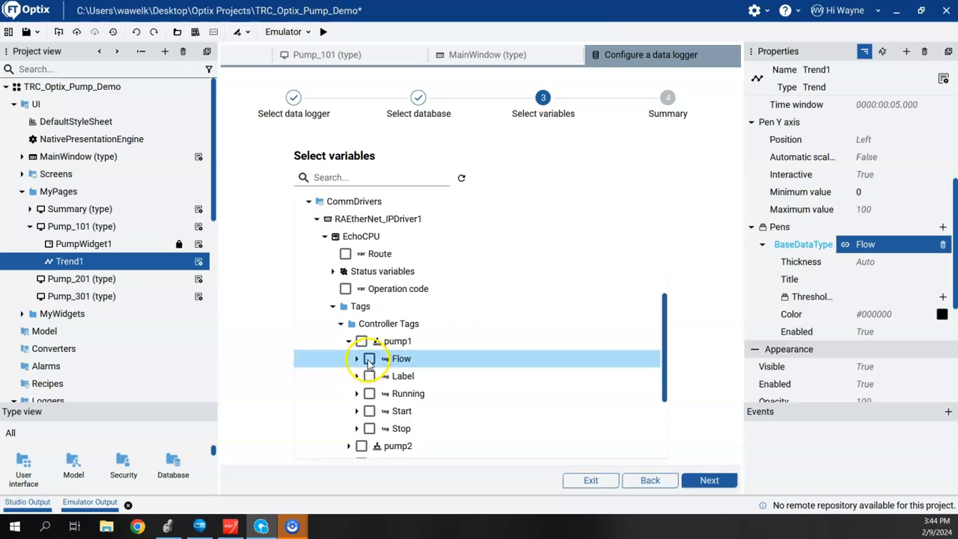
{"action": "left_click", "coordinate": [368, 359]}
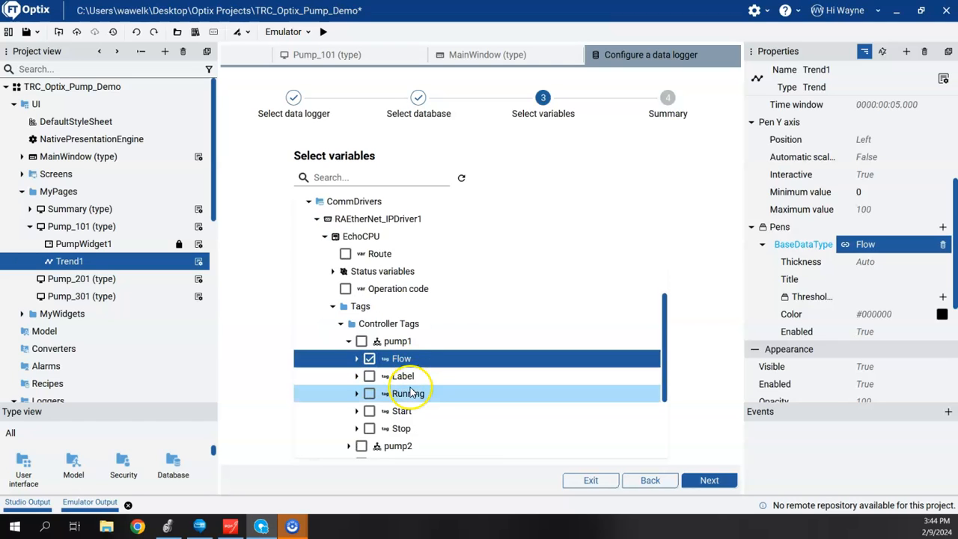
{"action": "mouse_move", "coordinate": [415, 398]}
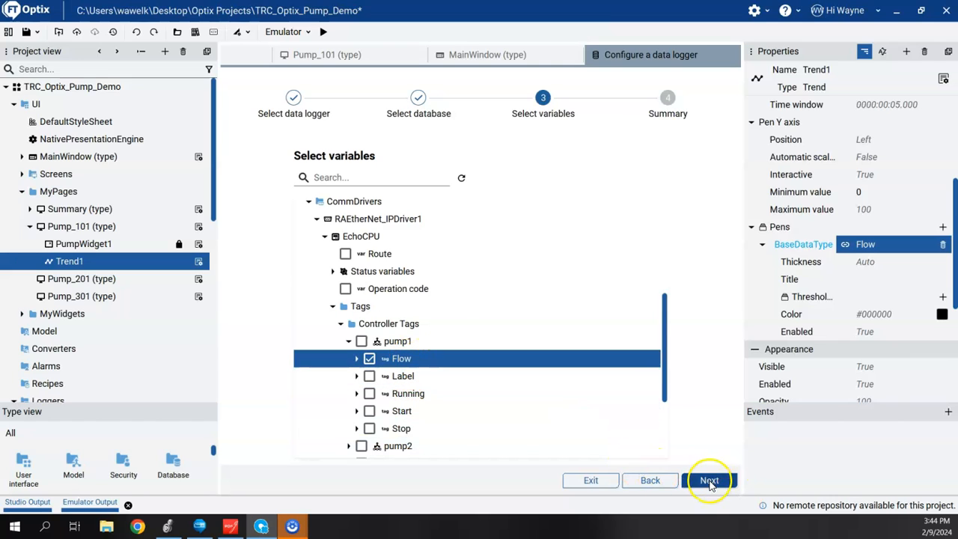
{"action": "left_click", "coordinate": [709, 480]}
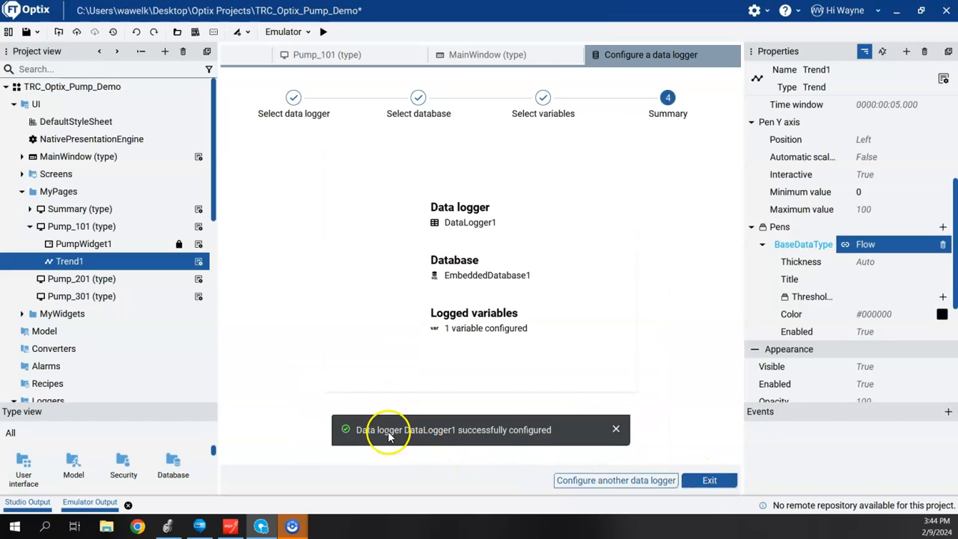
{"action": "mouse_move", "coordinate": [545, 439]}
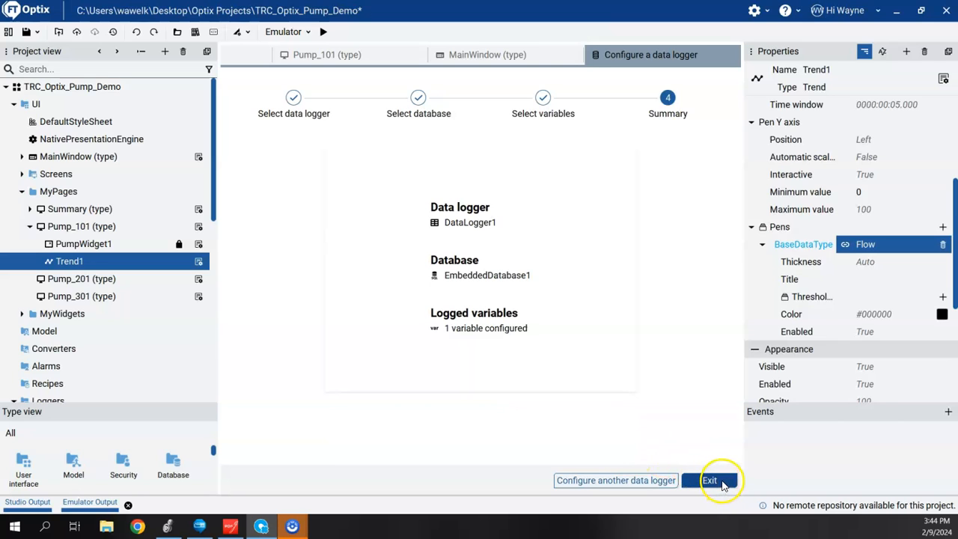
{"action": "left_click", "coordinate": [710, 479]}
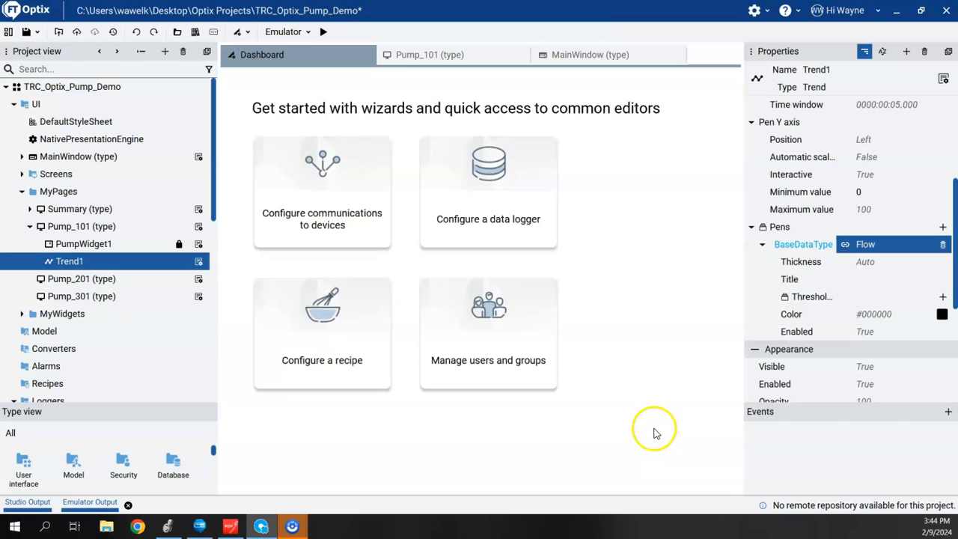
Step: Return to the Pump_101 page design and bring up the Pump_101 context menu
{"action": "left_click", "coordinate": [429, 54]}
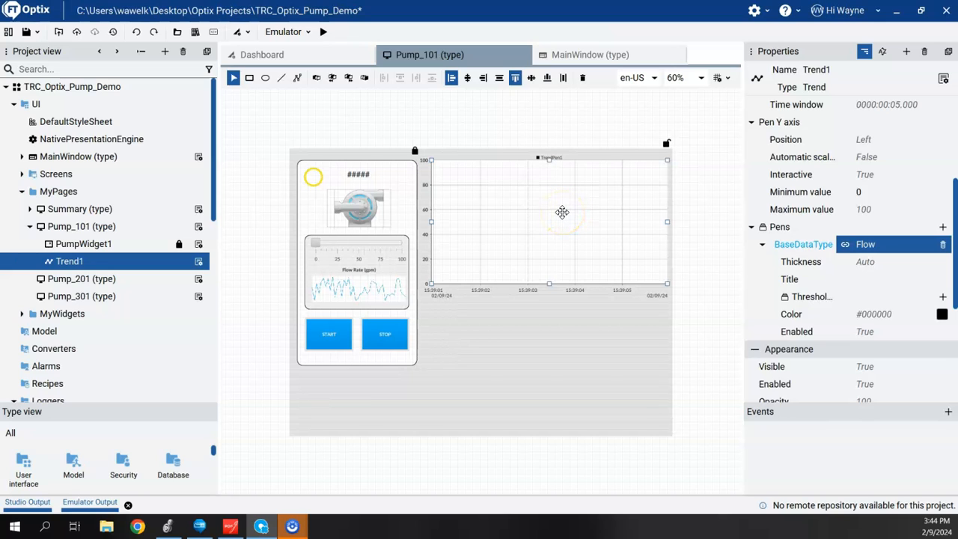
{"action": "mouse_move", "coordinate": [427, 348]}
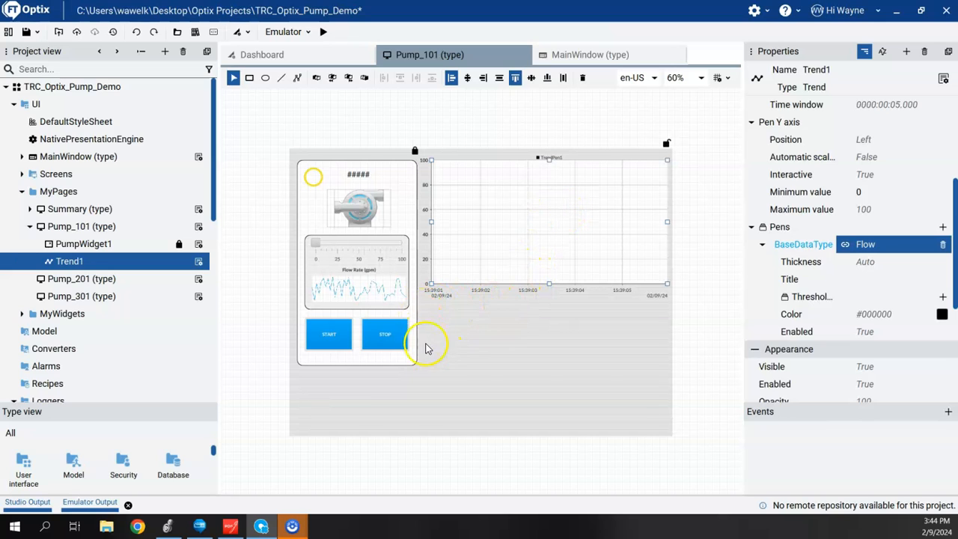
{"action": "mouse_move", "coordinate": [462, 321]}
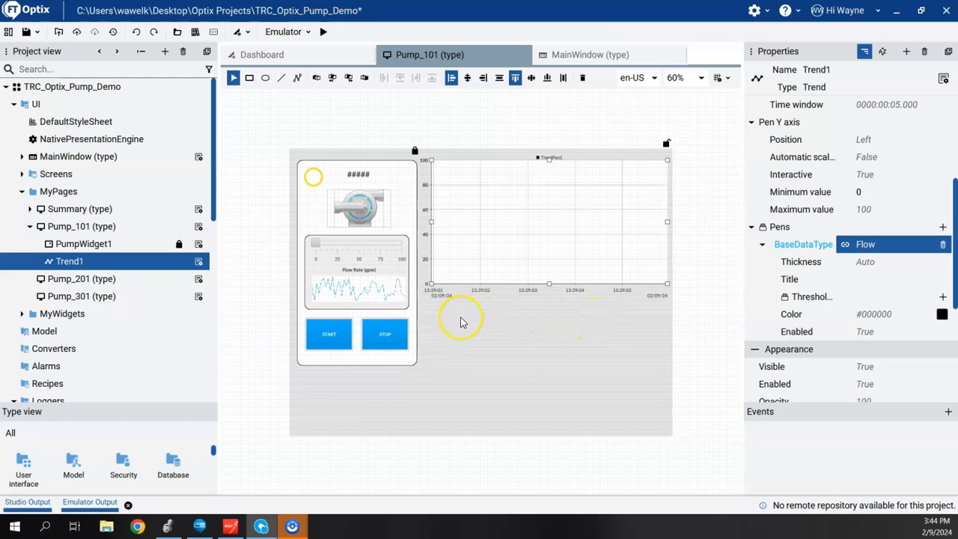
{"action": "mouse_move", "coordinate": [524, 314]}
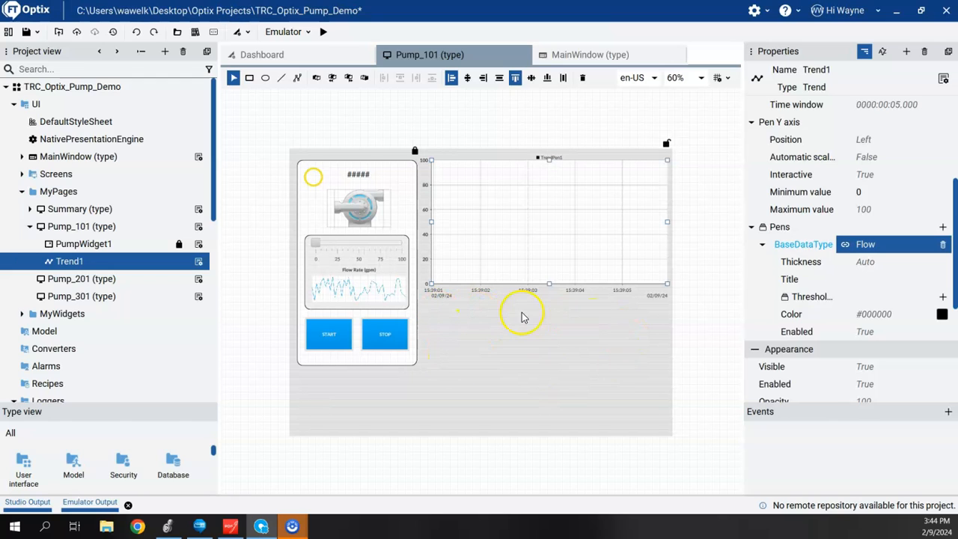
{"action": "mouse_move", "coordinate": [524, 351]}
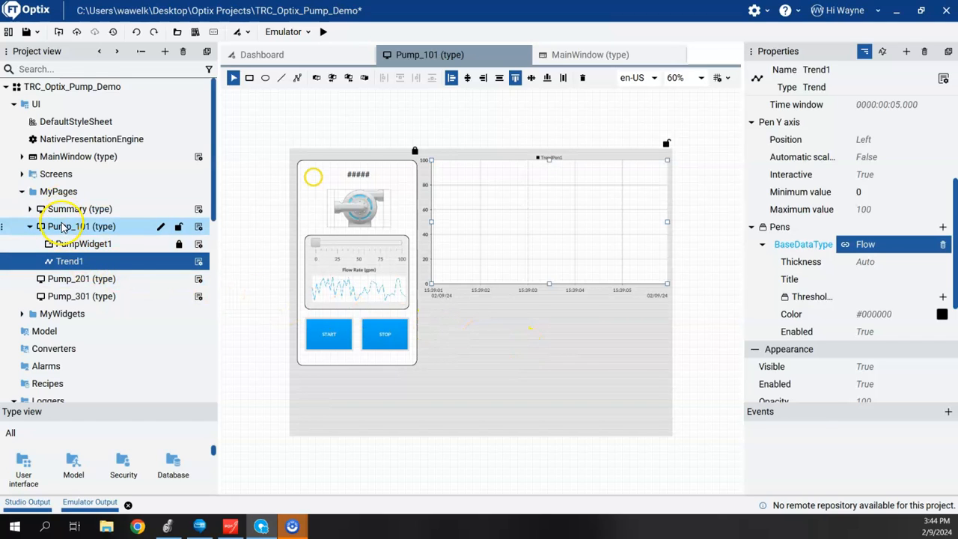
{"action": "right_click", "coordinate": [68, 226]}
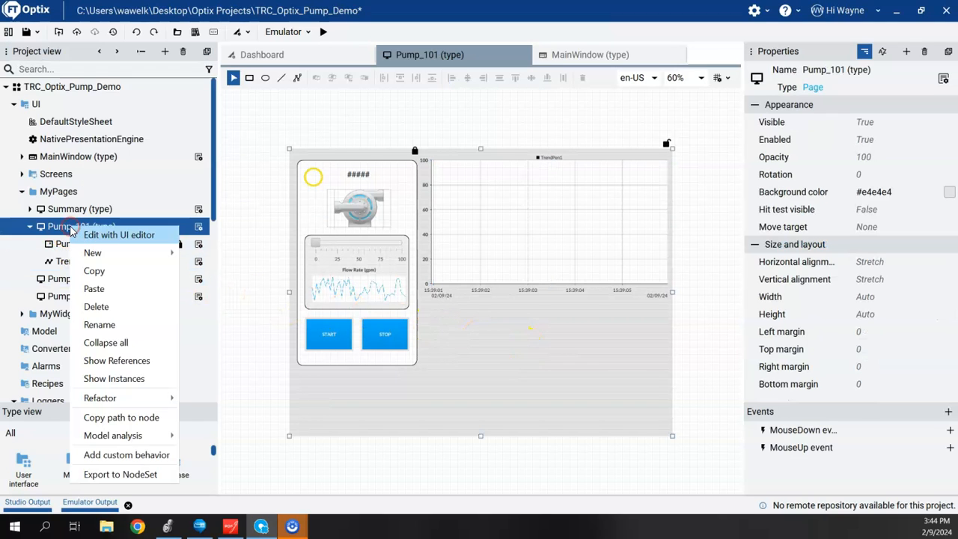
{"action": "mouse_move", "coordinate": [92, 252]}
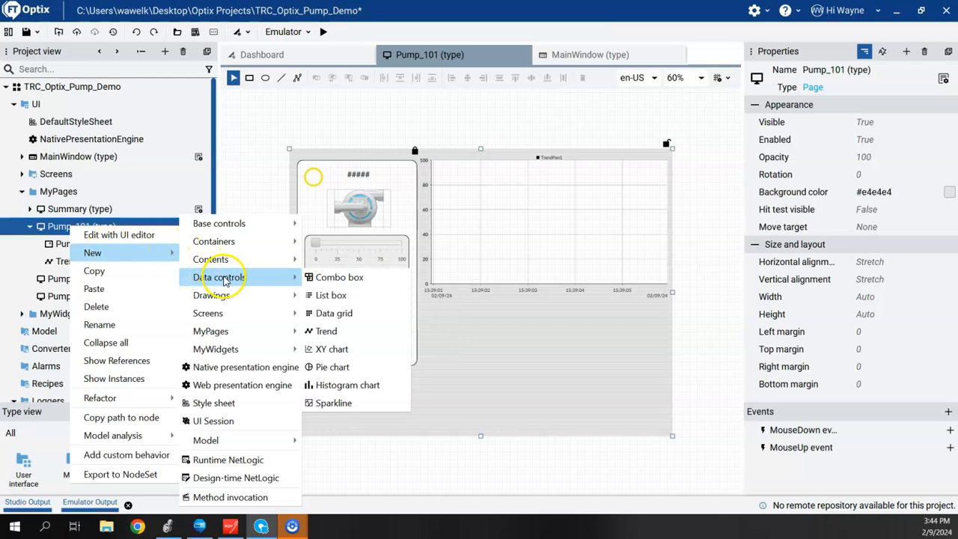
{"action": "mouse_move", "coordinate": [334, 313]}
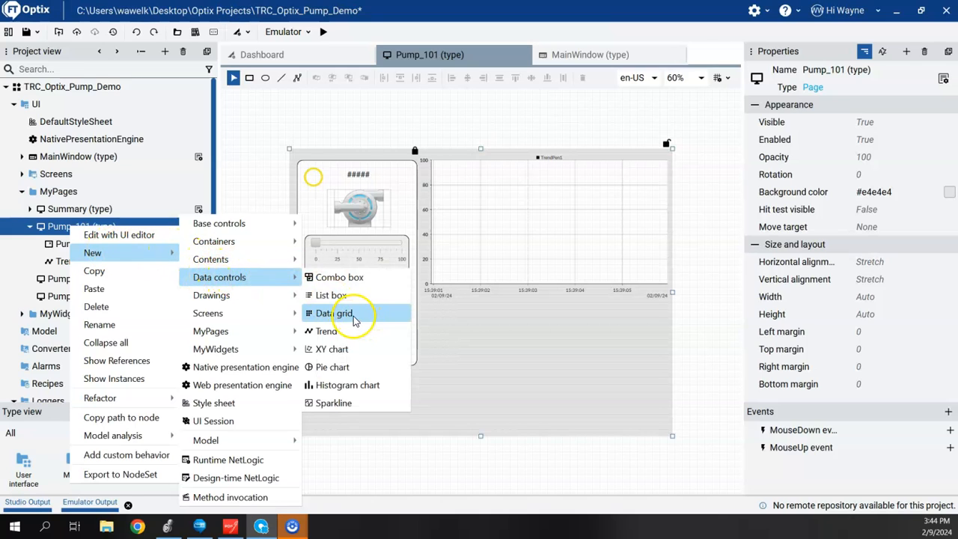
Step: Add a Data grid from Data controls to the Pump_101 page
{"action": "left_click", "coordinate": [335, 313]}
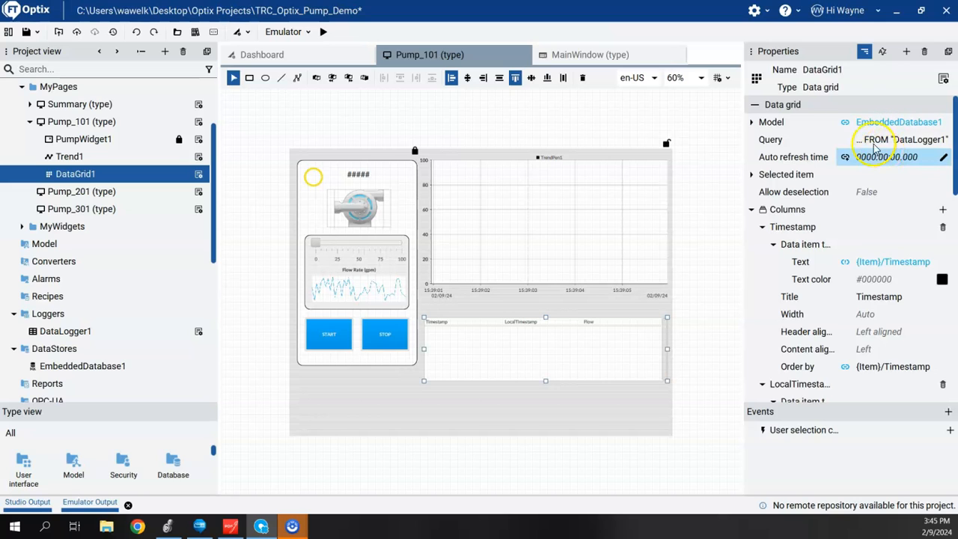
{"action": "mouse_move", "coordinate": [887, 165]}
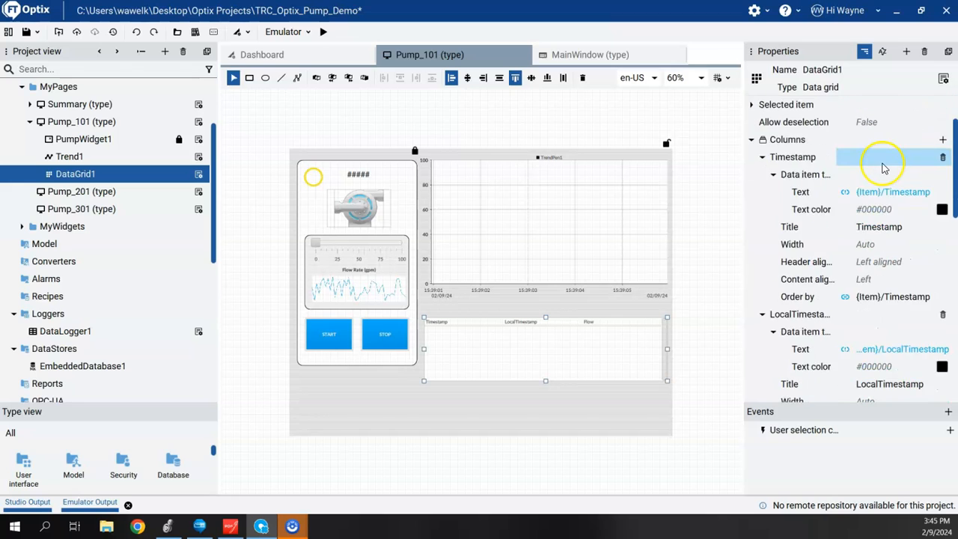
{"action": "scroll", "scroll_direction": "down", "scroll_amount": 3}
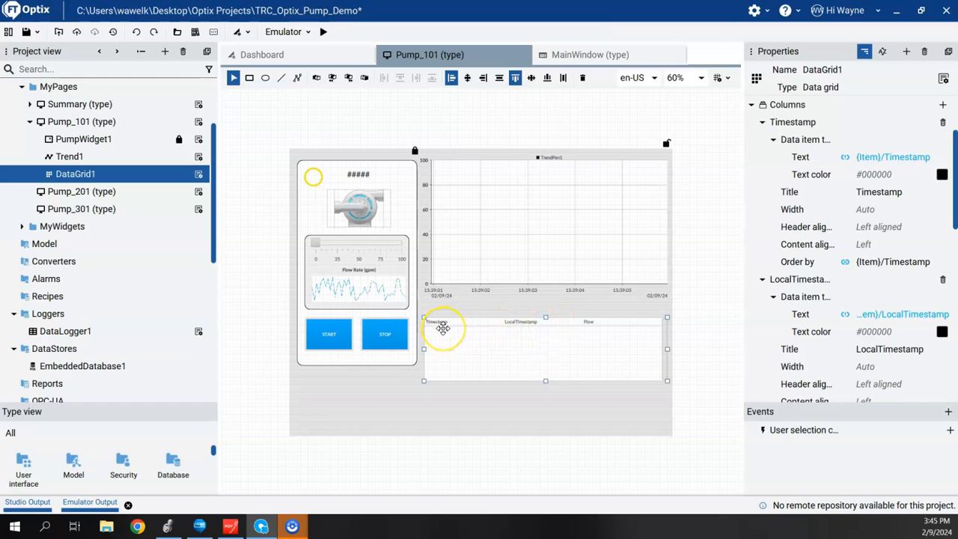
{"action": "mouse_move", "coordinate": [463, 326]}
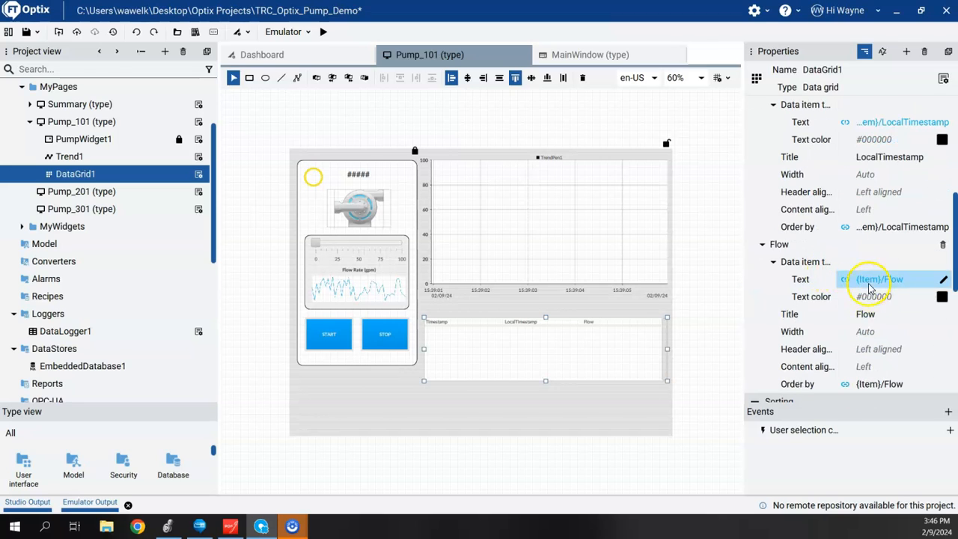
{"action": "scroll", "scroll_direction": "down", "scroll_amount": 3}
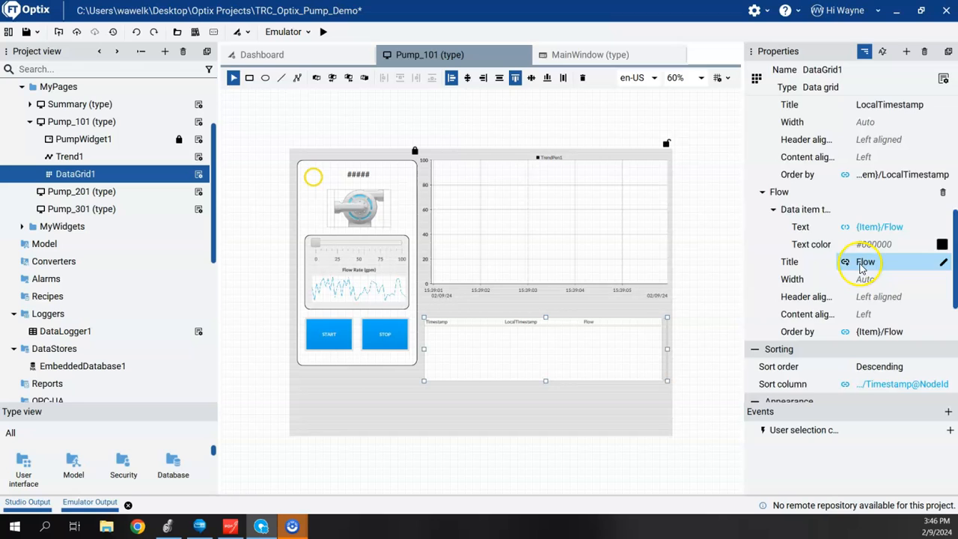
{"action": "scroll", "scroll_direction": "down", "scroll_amount": 3}
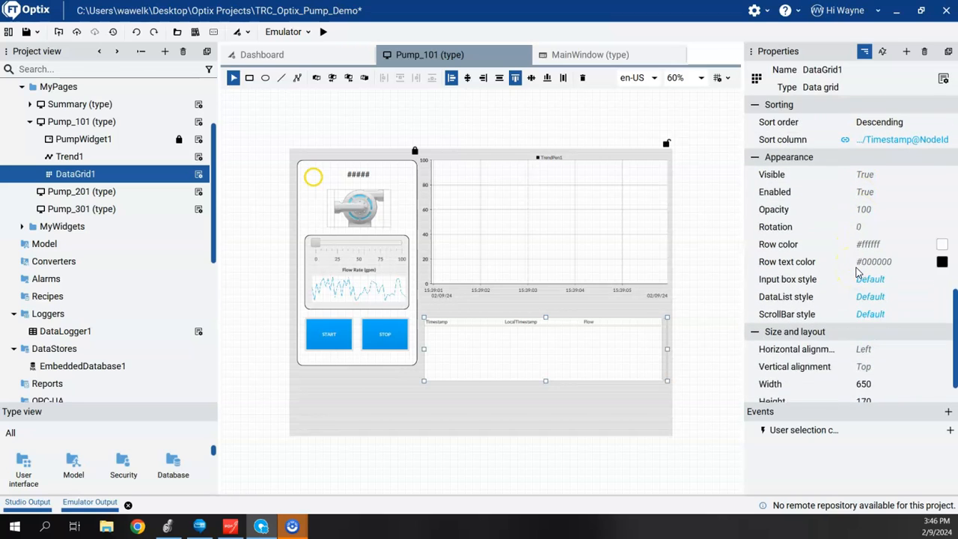
{"action": "left_click", "coordinate": [873, 261]}
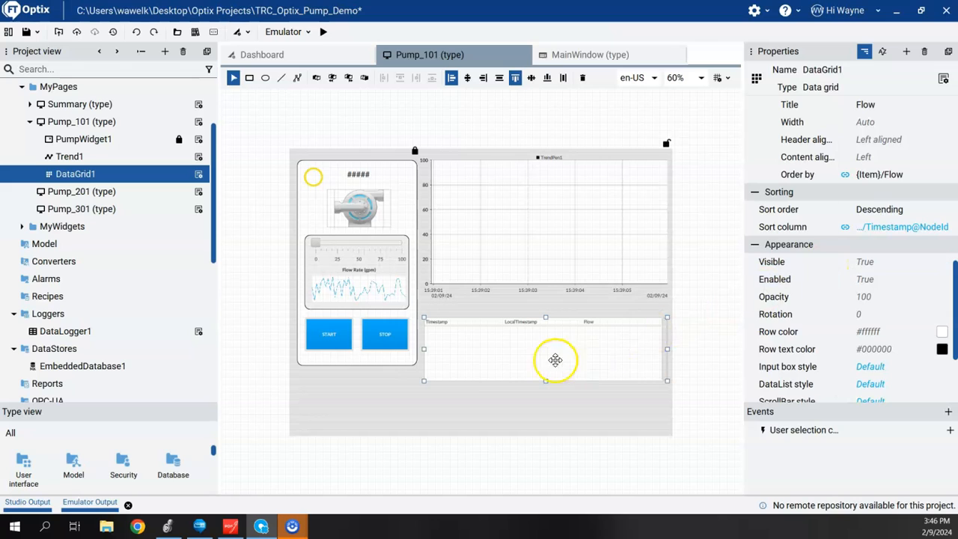
{"action": "mouse_move", "coordinate": [607, 348]}
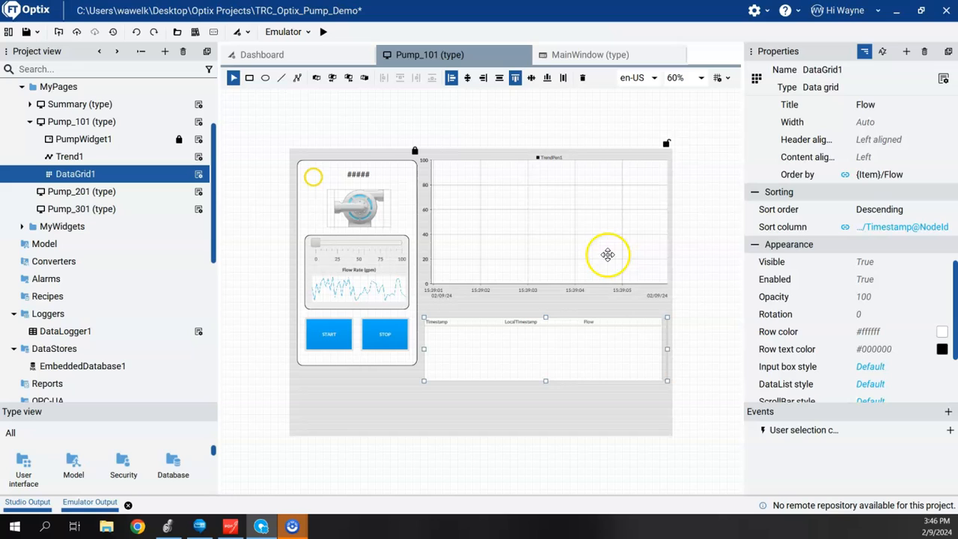
{"action": "mouse_move", "coordinate": [566, 198]}
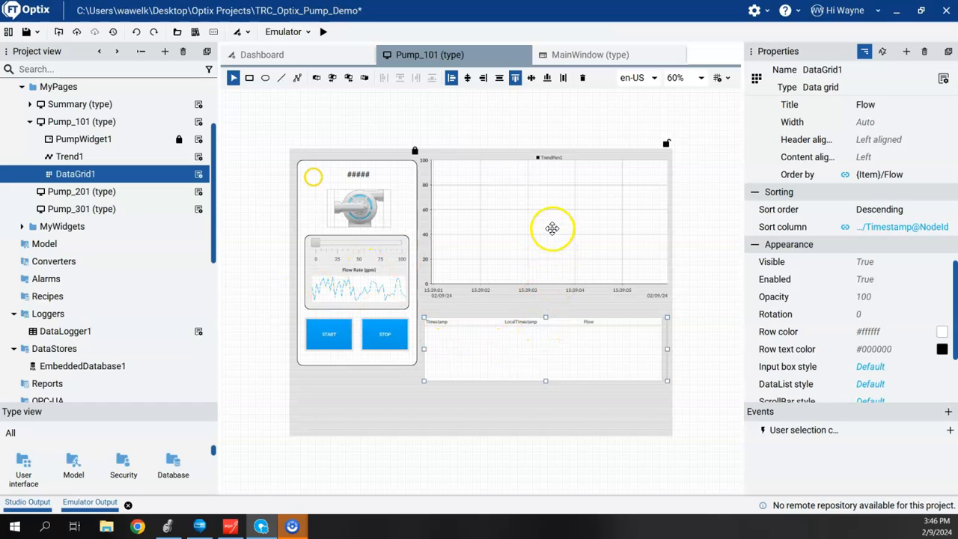
Step: Set Trend1's Model to DataLogger1 and link its pen to Model/VariablesToLog/Flow/LastValue
{"action": "left_click", "coordinate": [69, 156]}
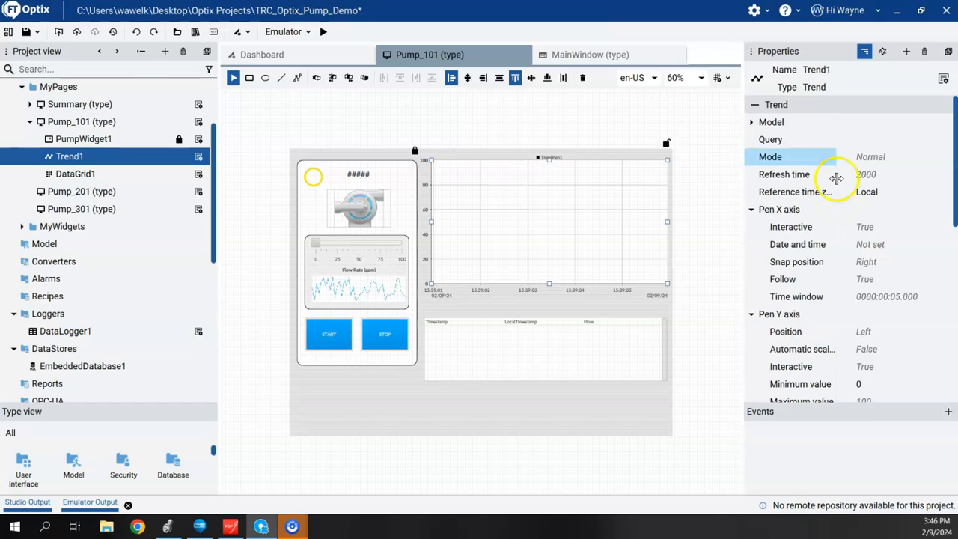
{"action": "left_click", "coordinate": [771, 122]}
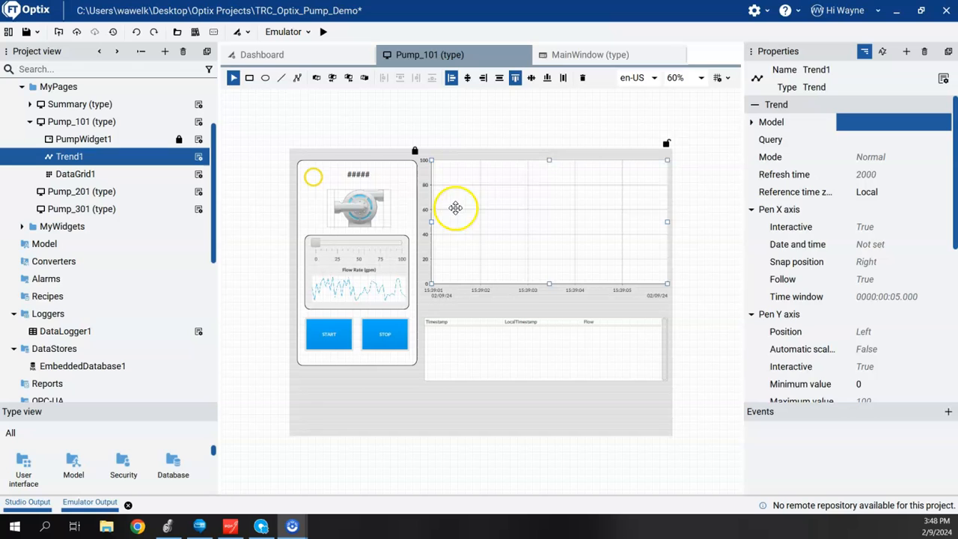
{"action": "mouse_move", "coordinate": [65, 331]}
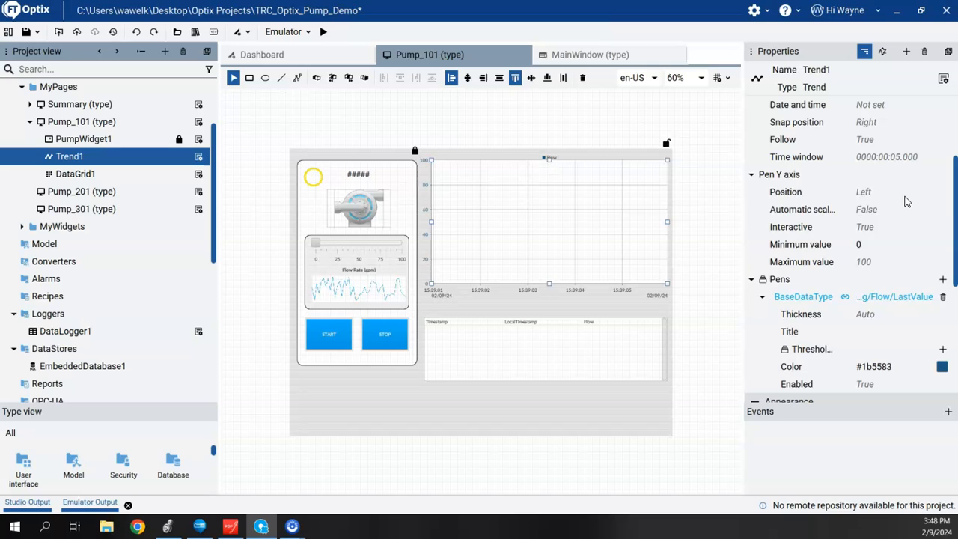
{"action": "mouse_move", "coordinate": [802, 297]}
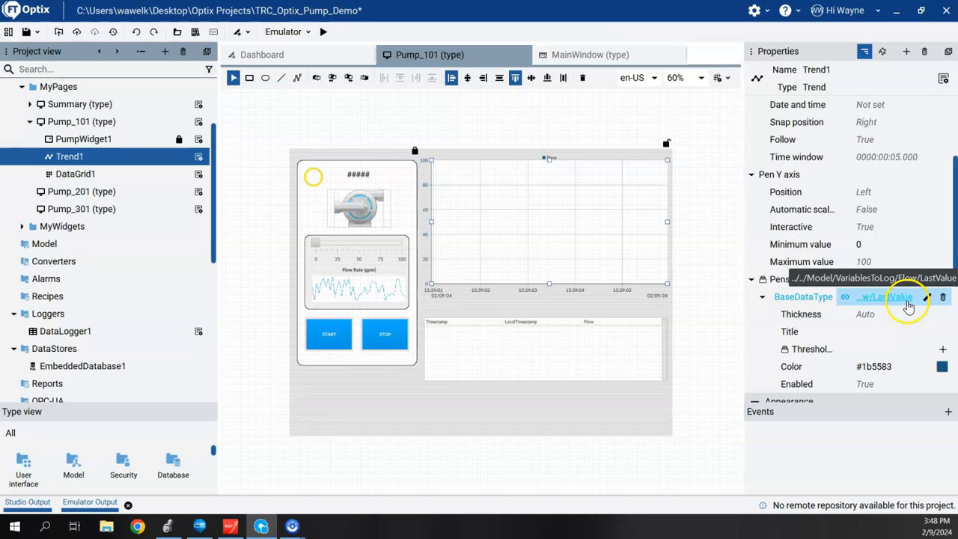
{"action": "left_click", "coordinate": [804, 296]}
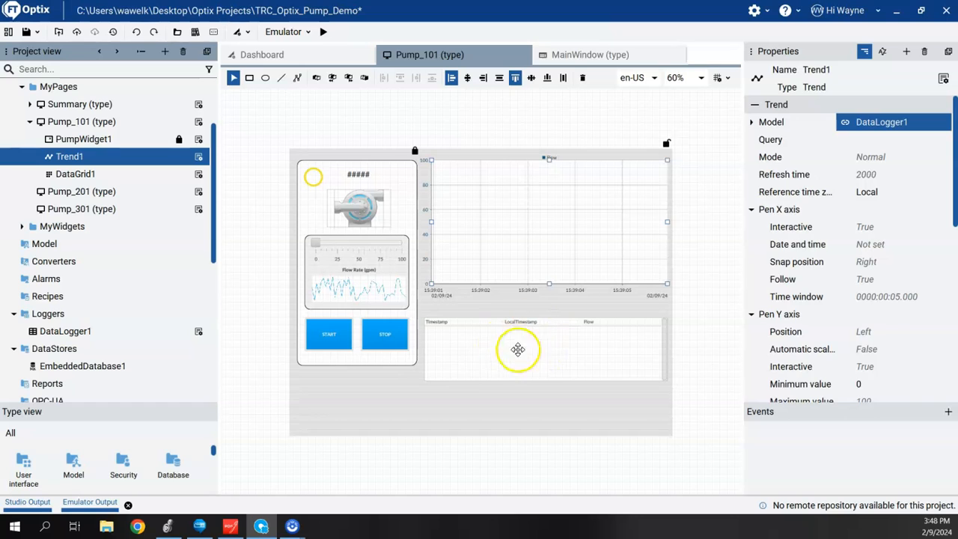
{"action": "mouse_move", "coordinate": [528, 348]}
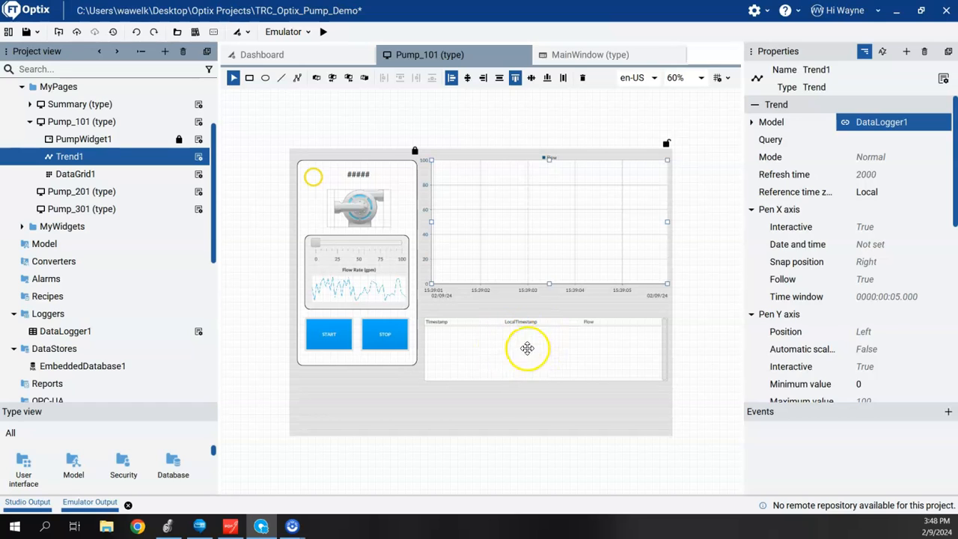
{"action": "mouse_move", "coordinate": [555, 221]}
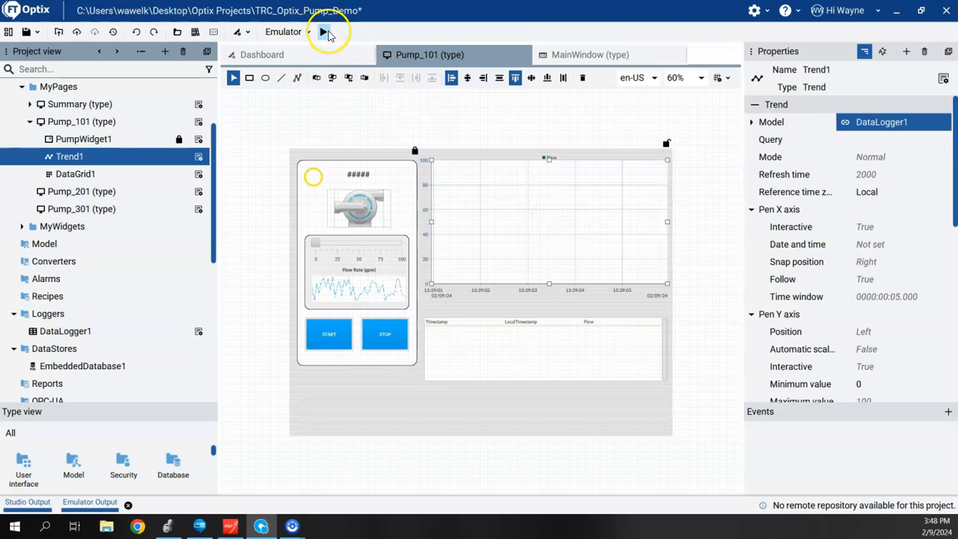
Step: Run on Emulator, revisit Pump_101 via Summary, and nudge the Pump 101 flow slider
{"action": "left_click", "coordinate": [324, 32]}
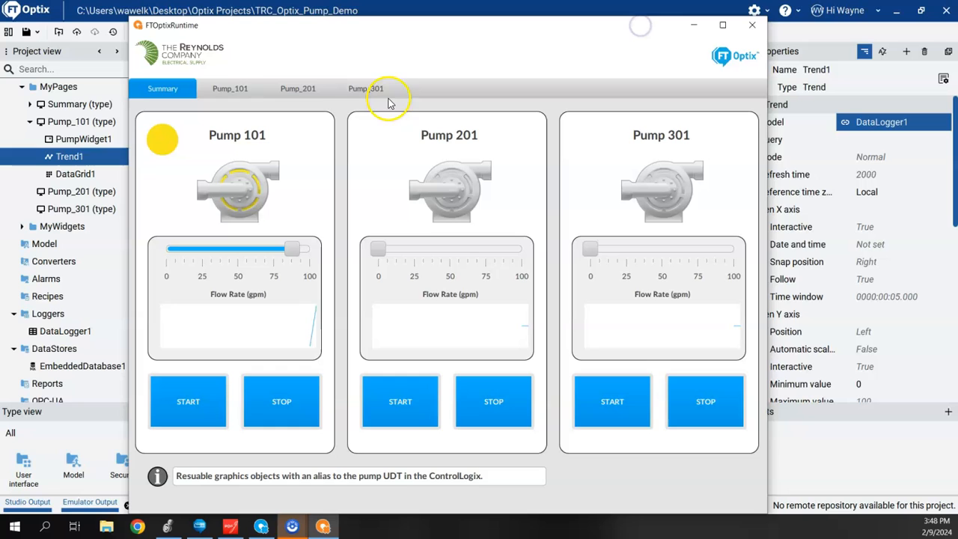
{"action": "left_click", "coordinate": [229, 88]}
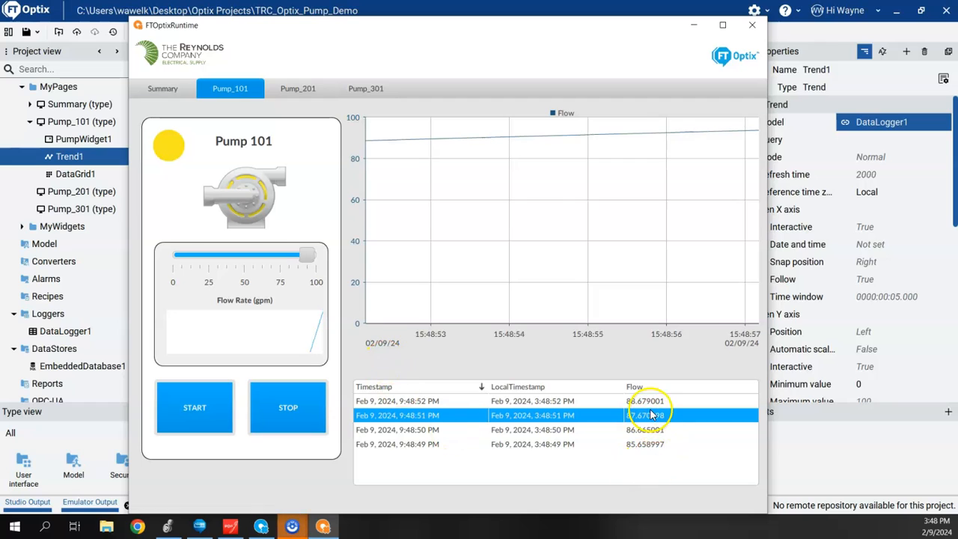
{"action": "mouse_move", "coordinate": [606, 411]}
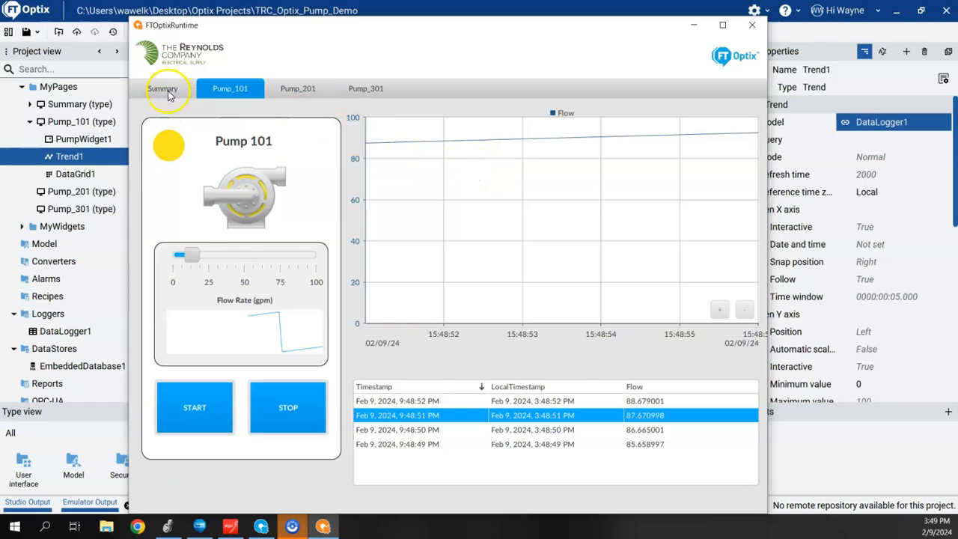
{"action": "left_click", "coordinate": [162, 88]}
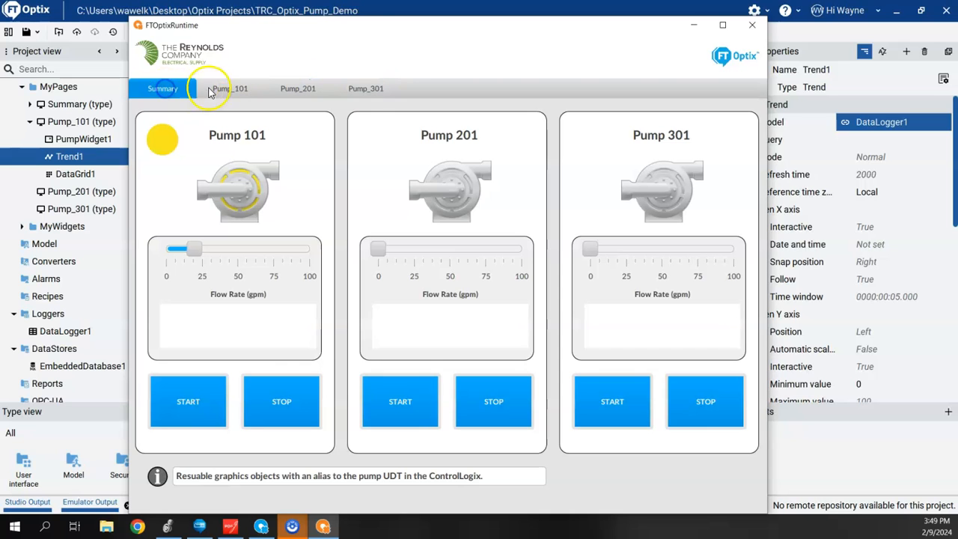
{"action": "left_click", "coordinate": [230, 88]}
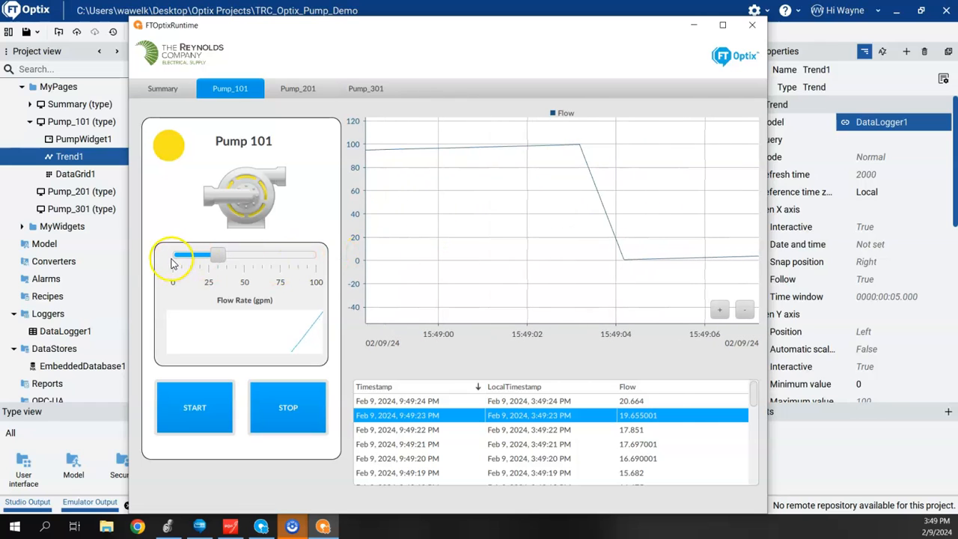
{"action": "left_click", "coordinate": [82, 366]}
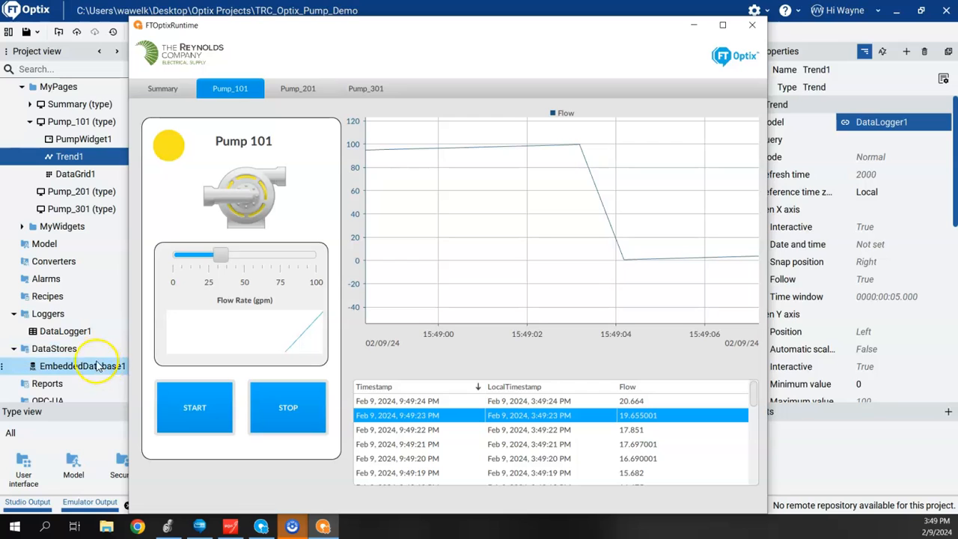